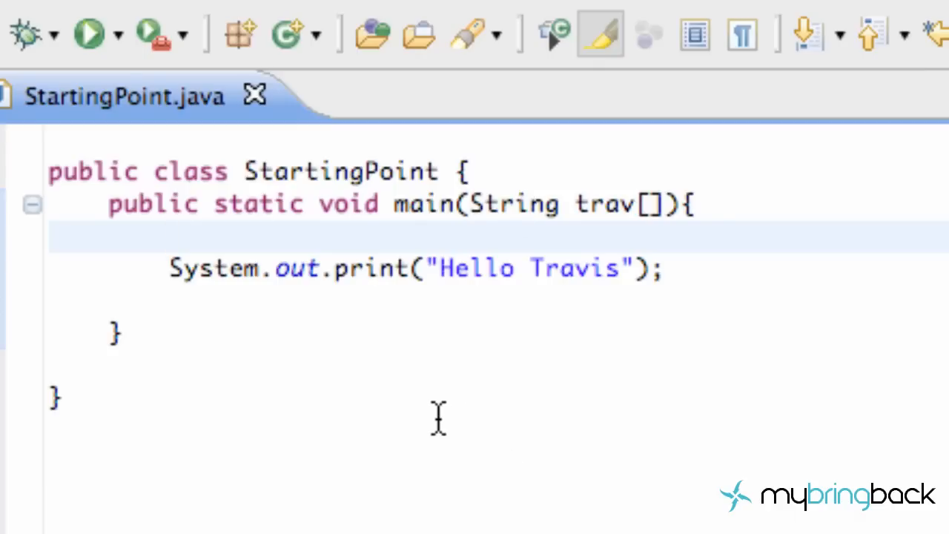
mouse_move(282, 408)
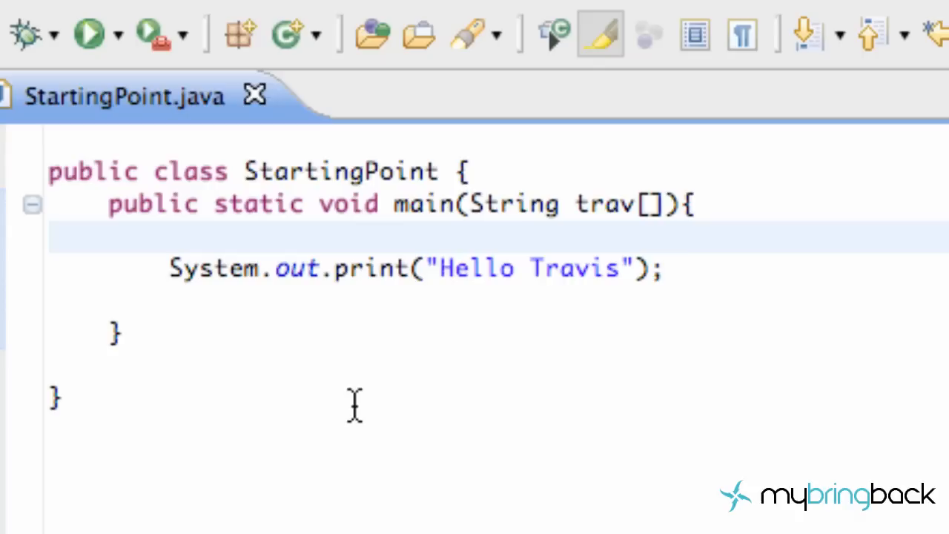
- Add blank lines above the Hello Travis print statement inside main and place the cursor there
left_click(171, 235)
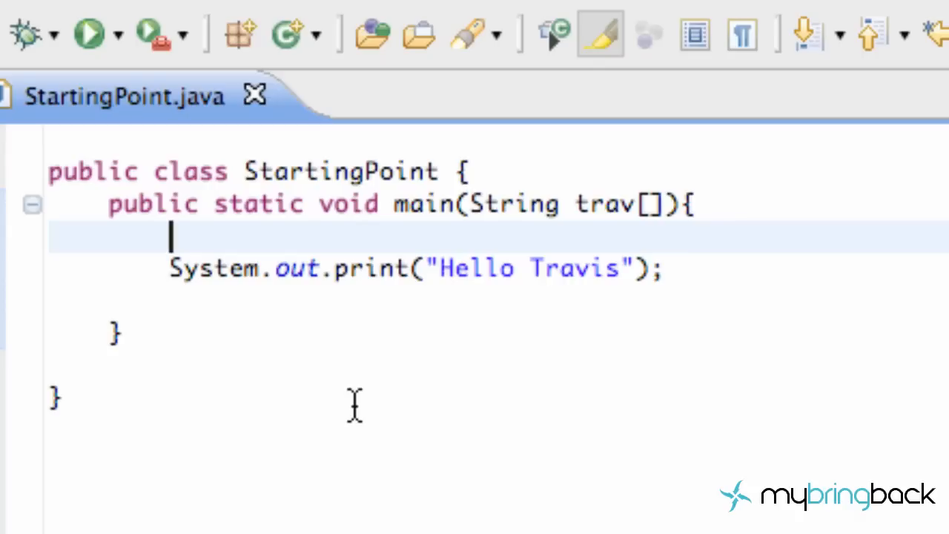
mouse_move(219, 203)
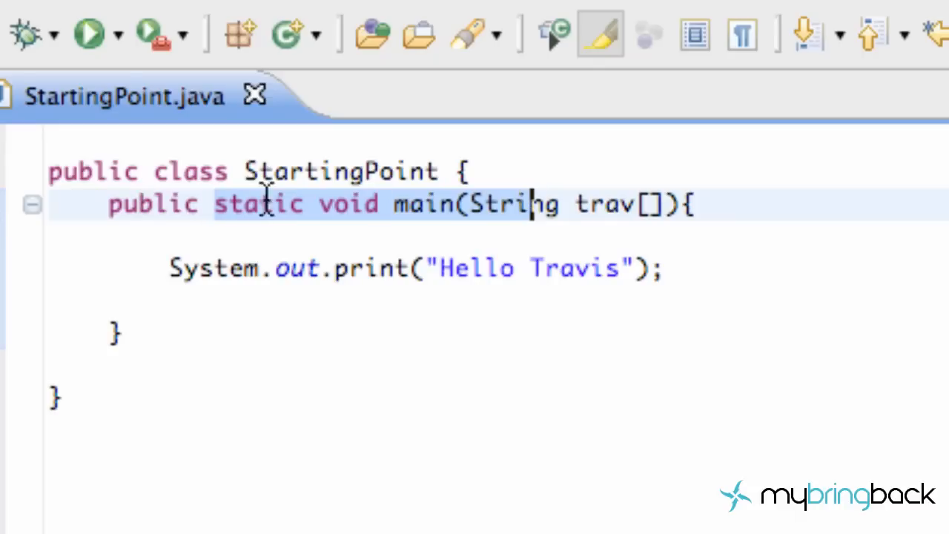
mouse_move(200, 171)
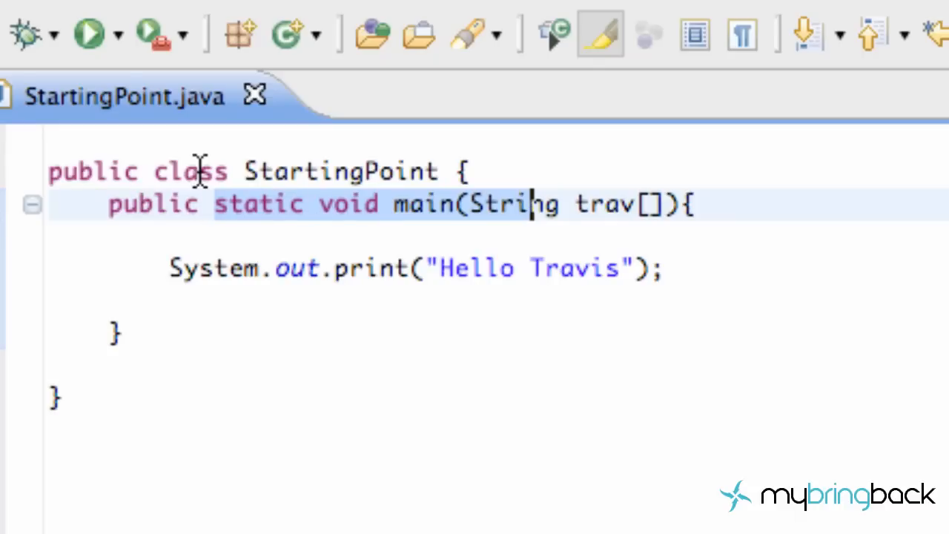
left_click(452, 268)
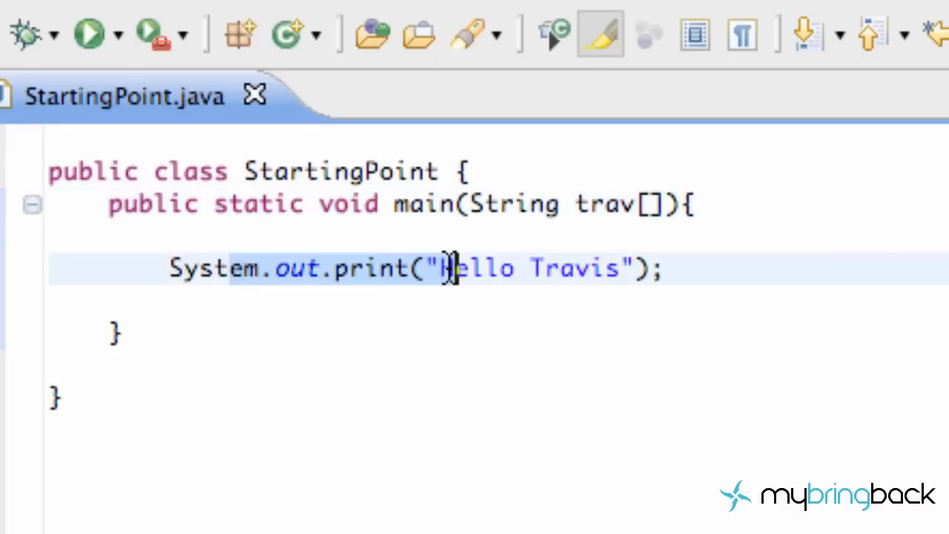
mouse_move(530, 344)
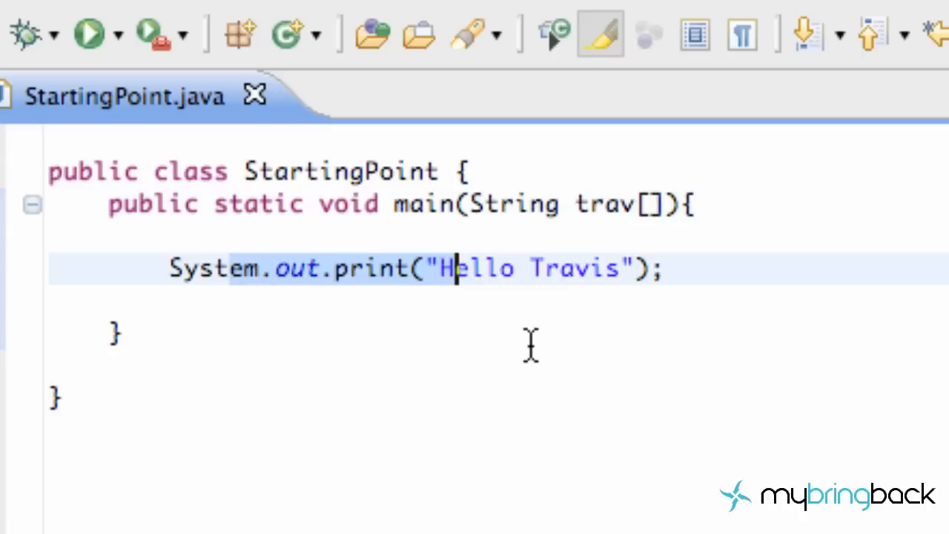
mouse_move(601, 204)
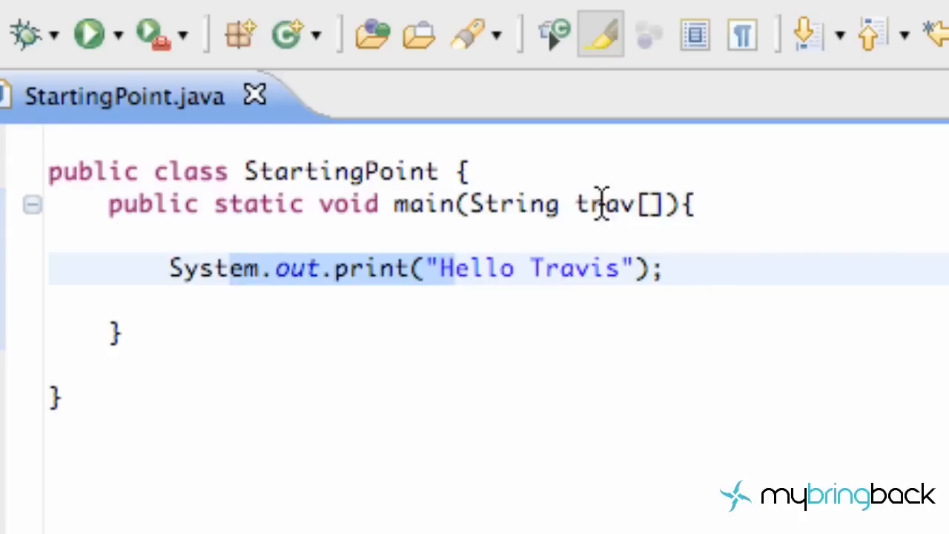
mouse_move(530, 226)
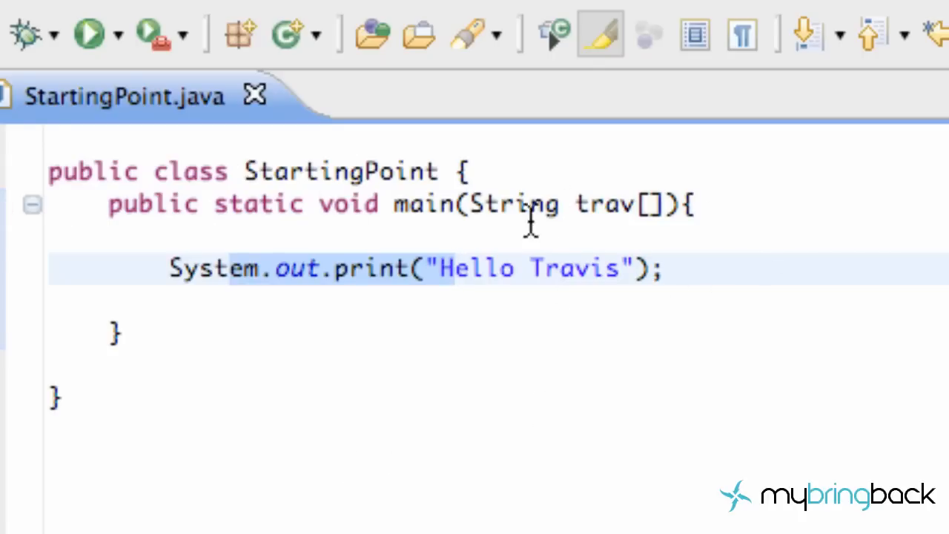
mouse_move(652, 219)
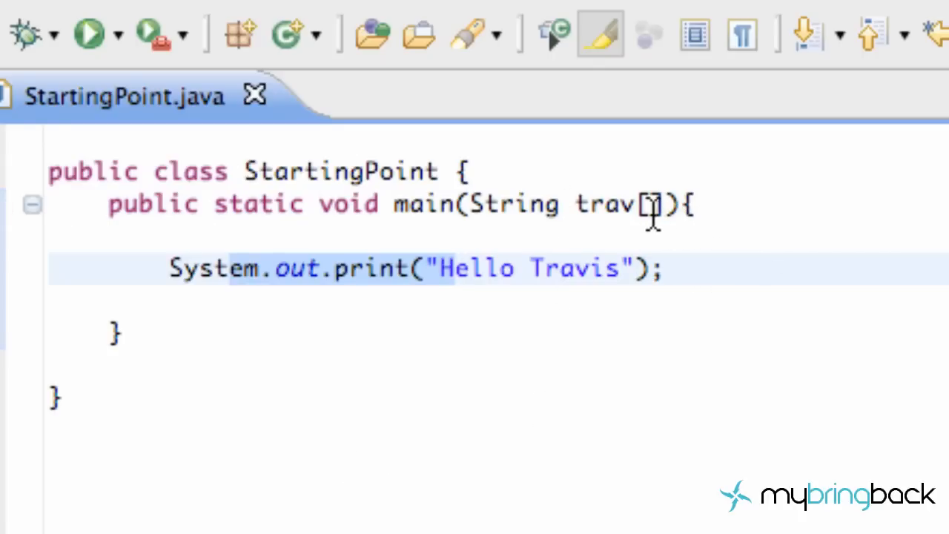
left_click(651, 204)
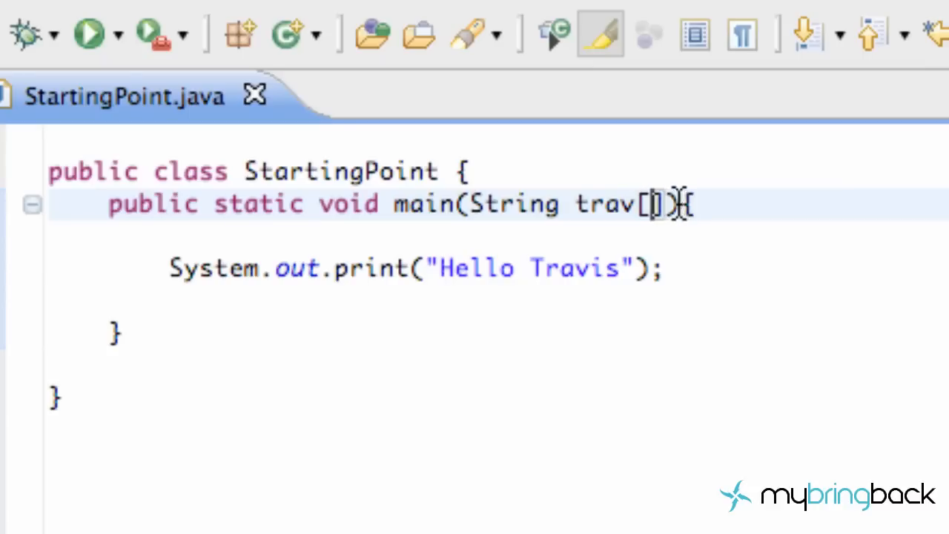
key("Backspace")
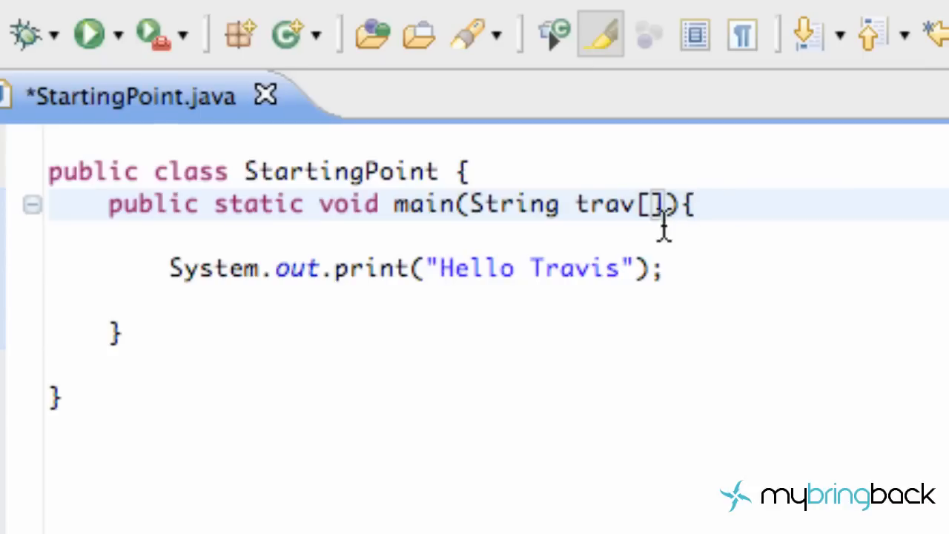
left_click(734, 233)
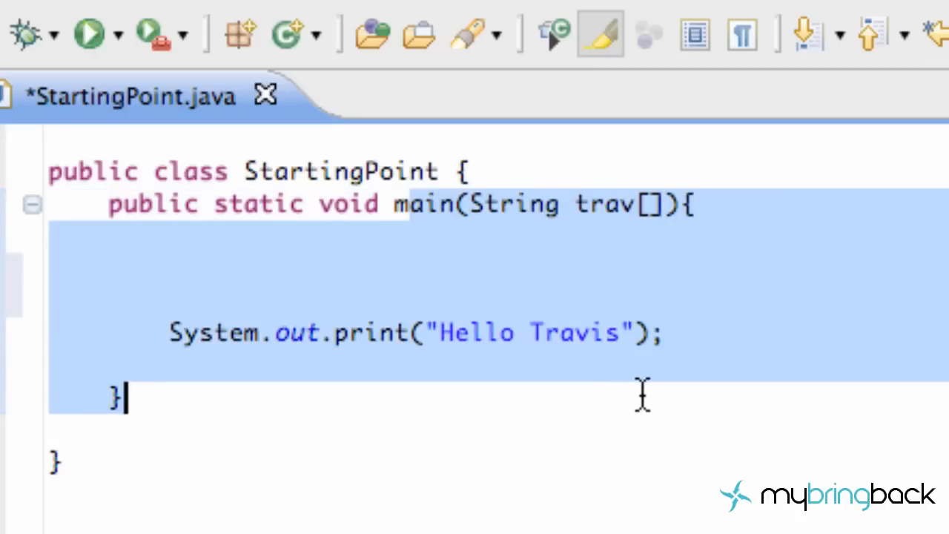
mouse_move(296, 278)
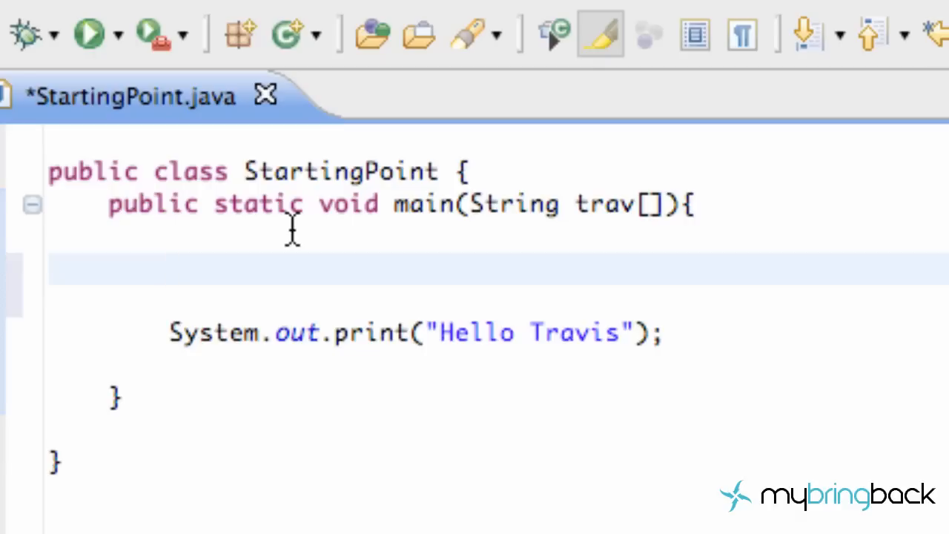
left_click(171, 269)
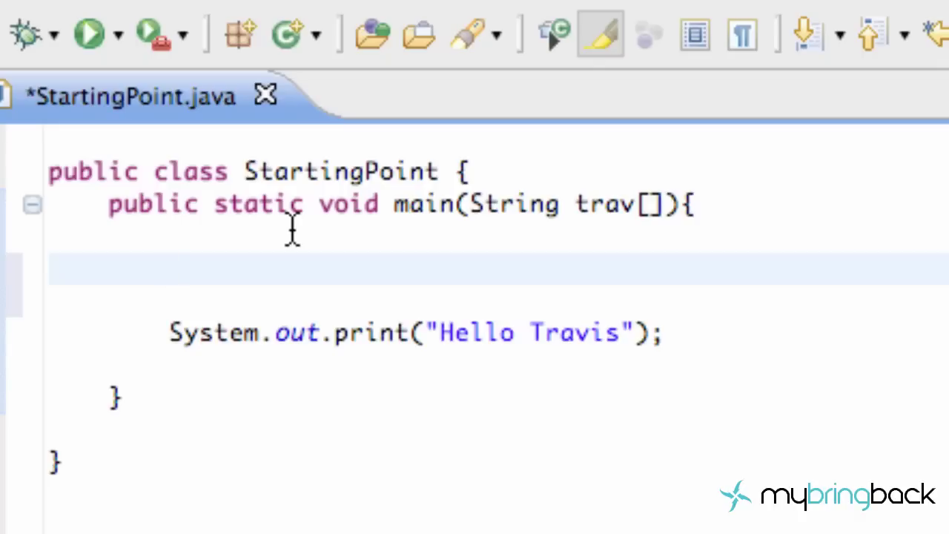
left_click(171, 269)
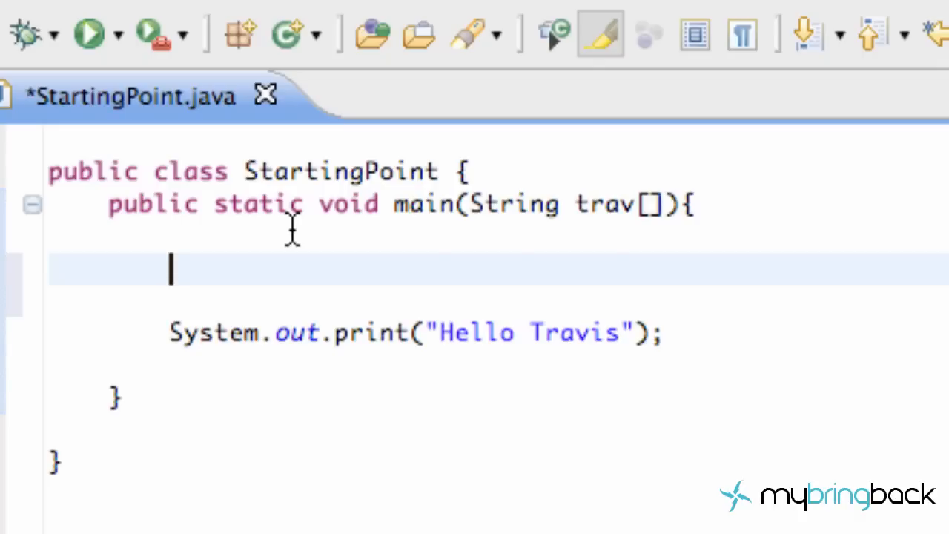
- Declare int favNum; in main and start a new line below it
type("int")
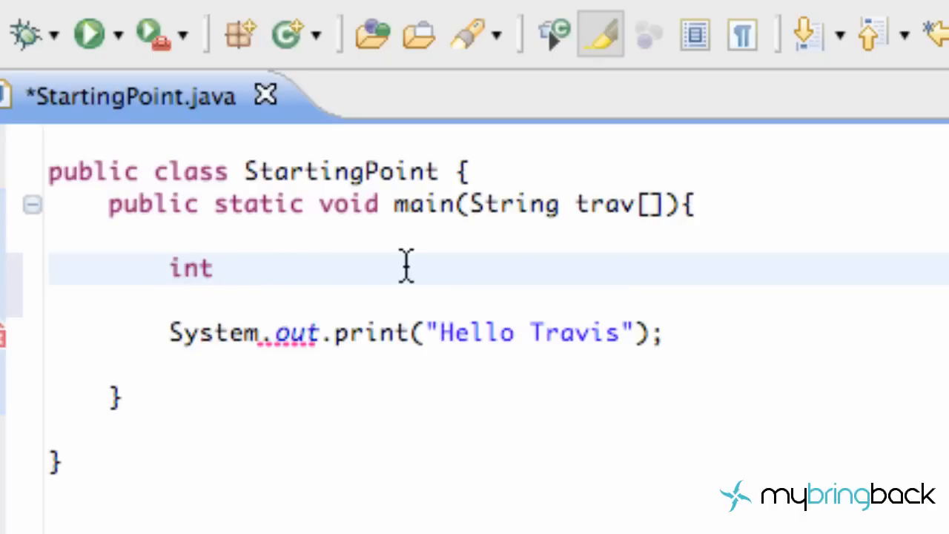
type("fav")
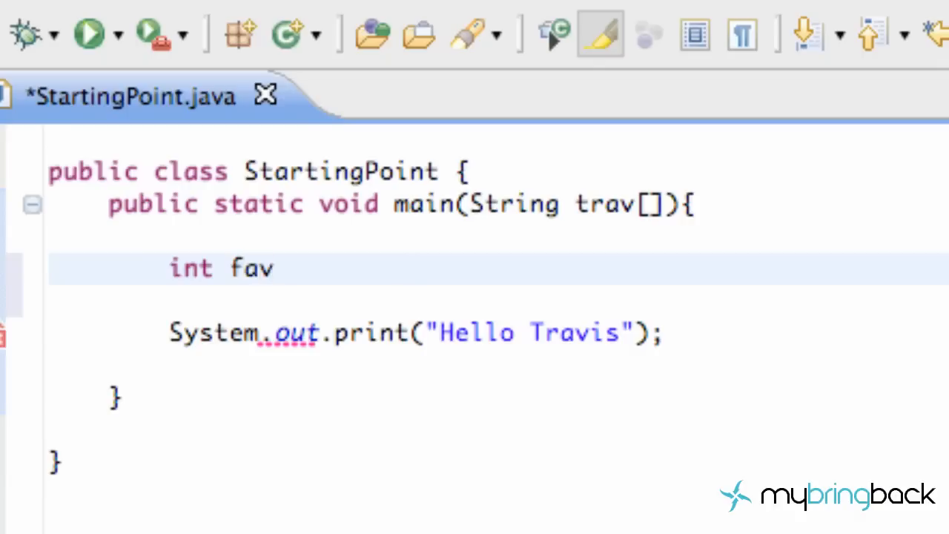
type("N")
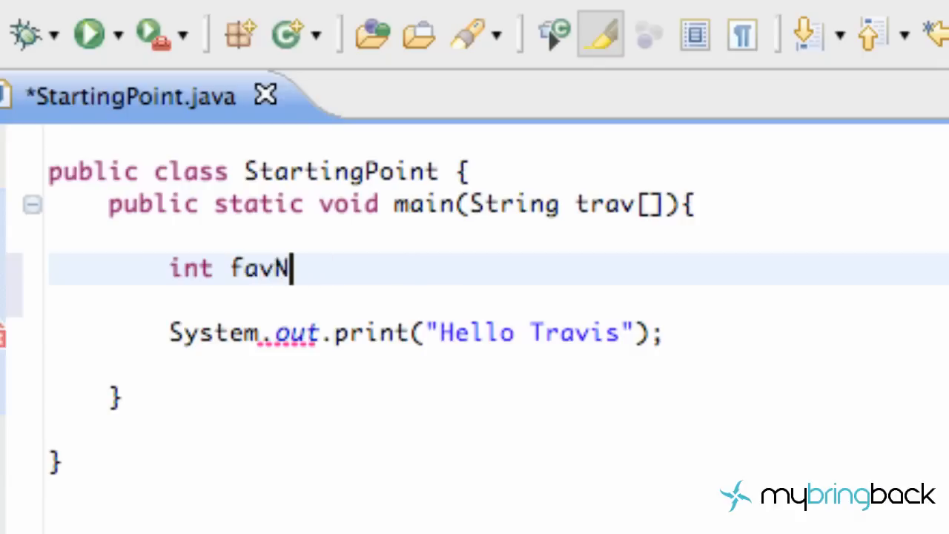
type("um")
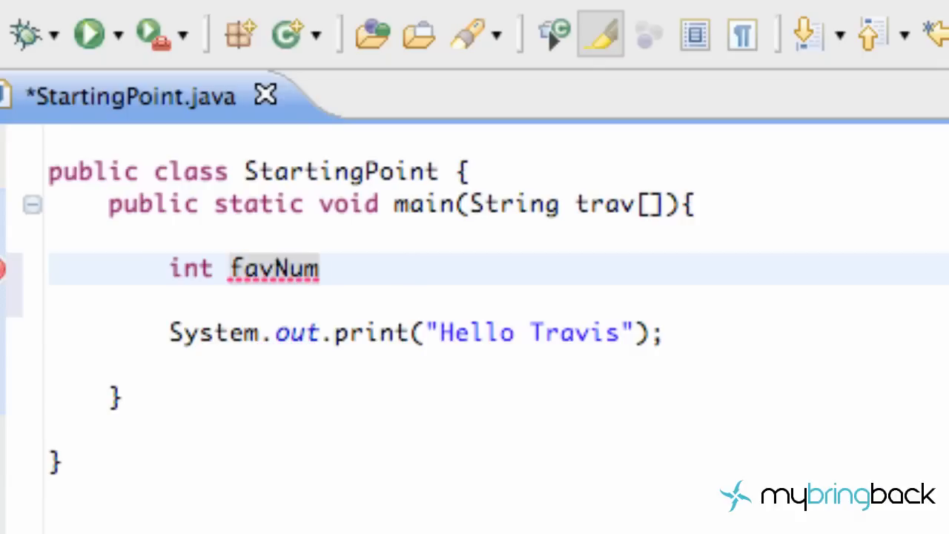
type(";")
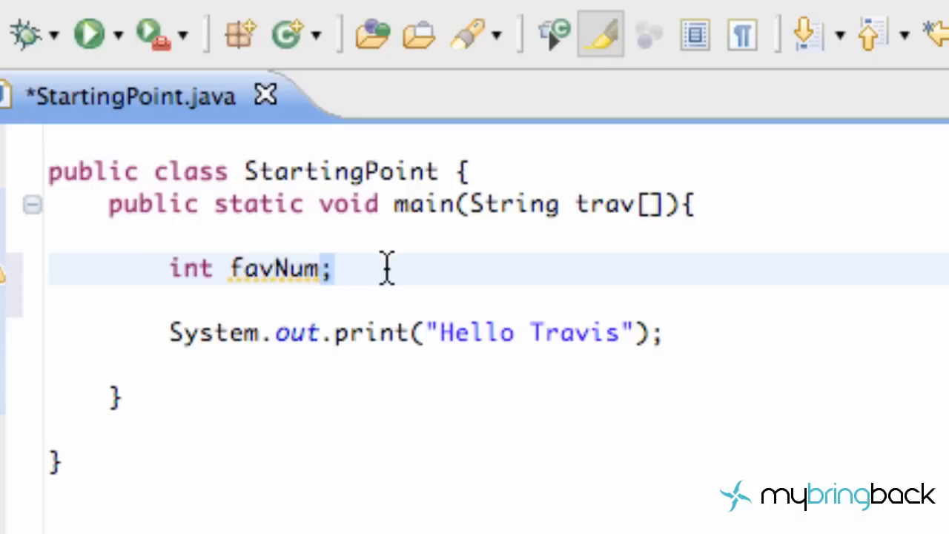
left_click(338, 267)
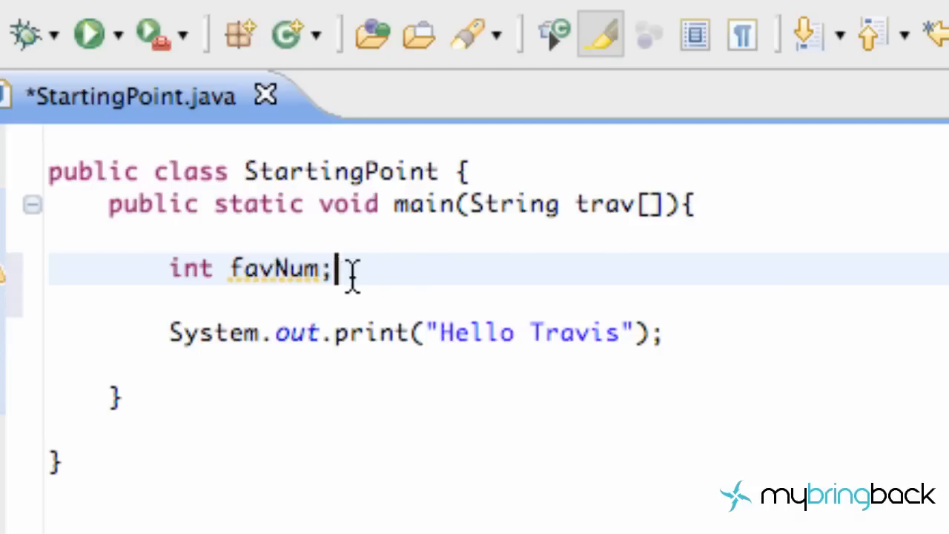
key("Return")
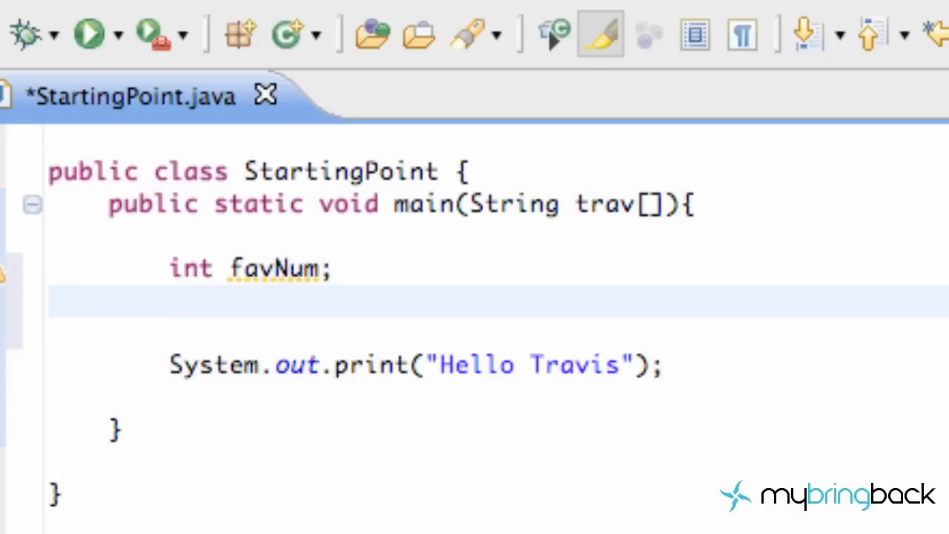
- Declare String words; on the line below the favNum declaration
type("S")
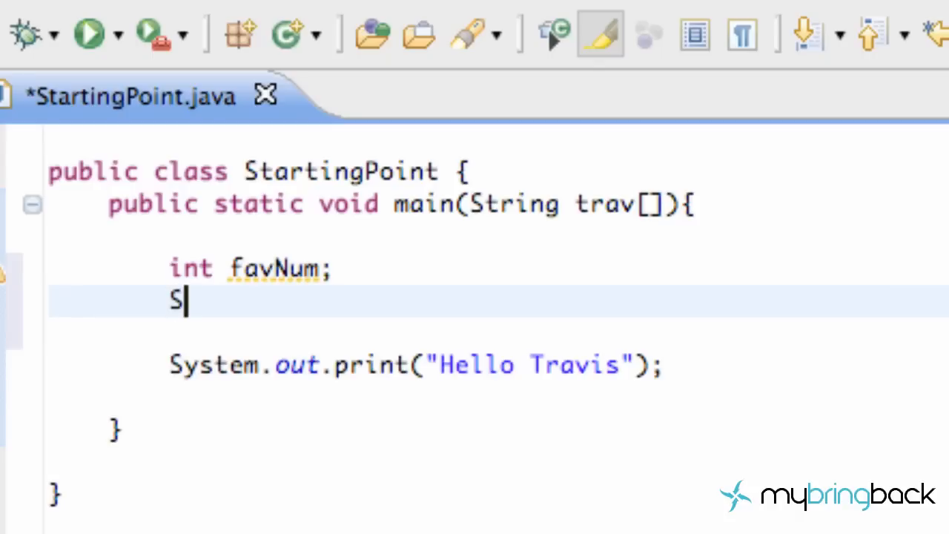
type("tring")
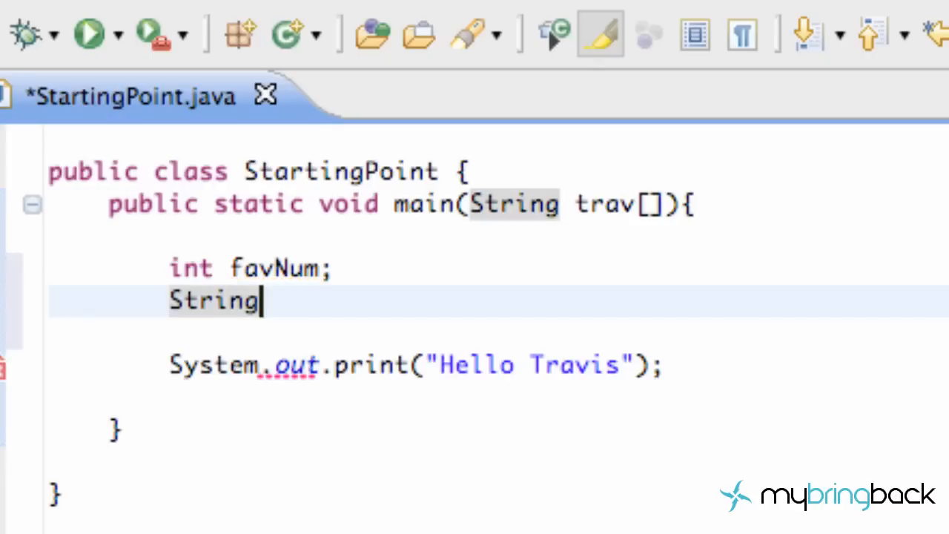
mouse_move(277, 241)
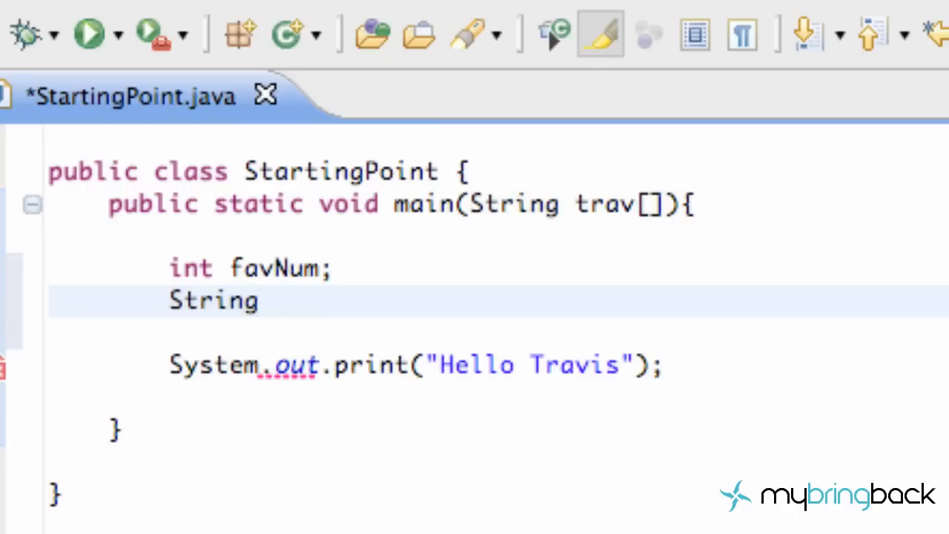
type("W")
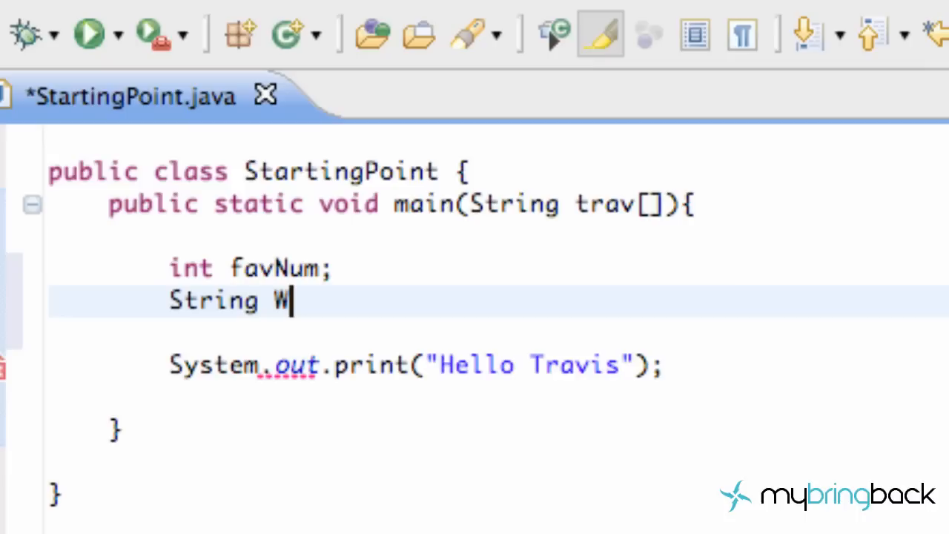
type("w")
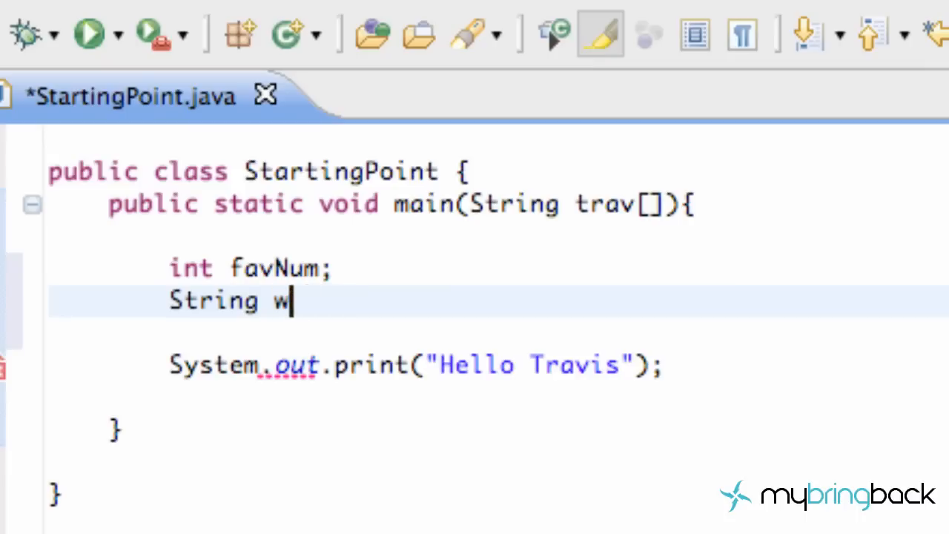
type("ords;")
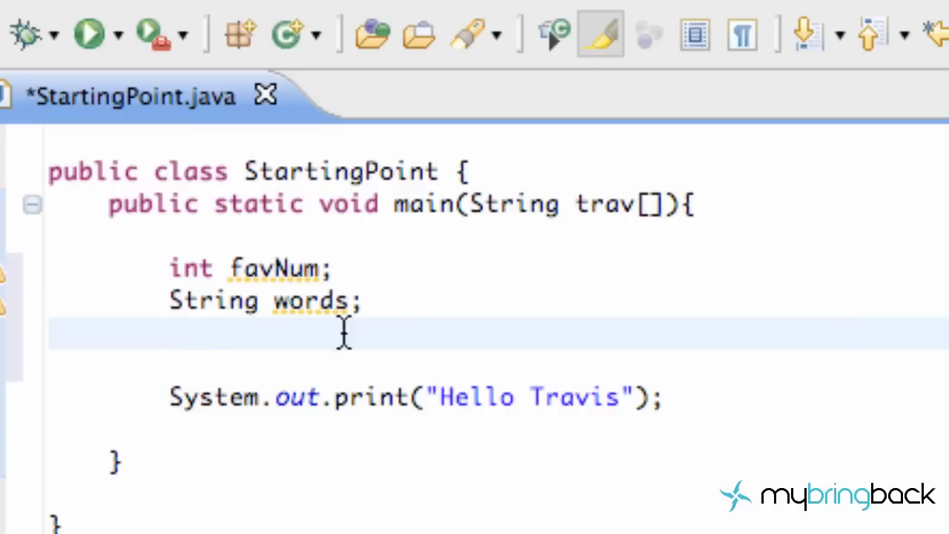
mouse_move(246, 278)
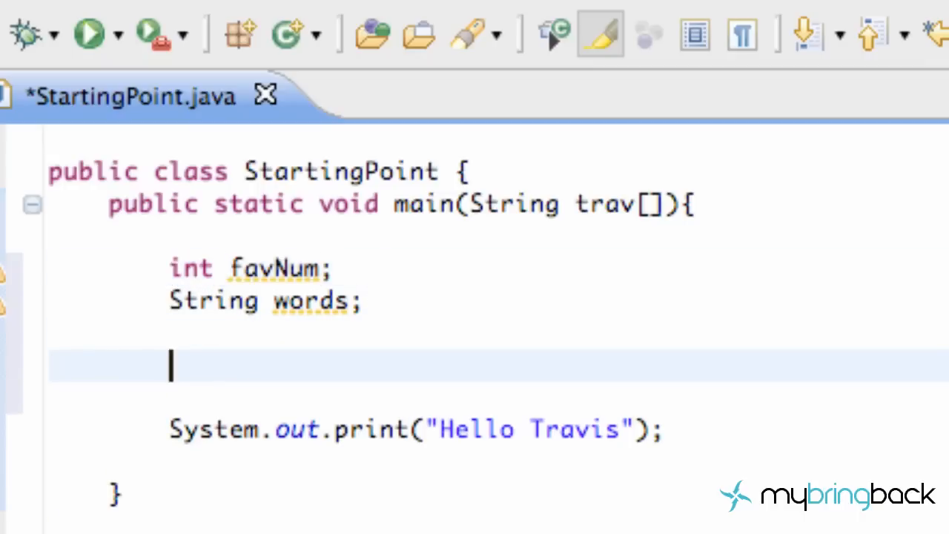
- Write the assignment favNum = 7; and start a new line after it
type("favNu")
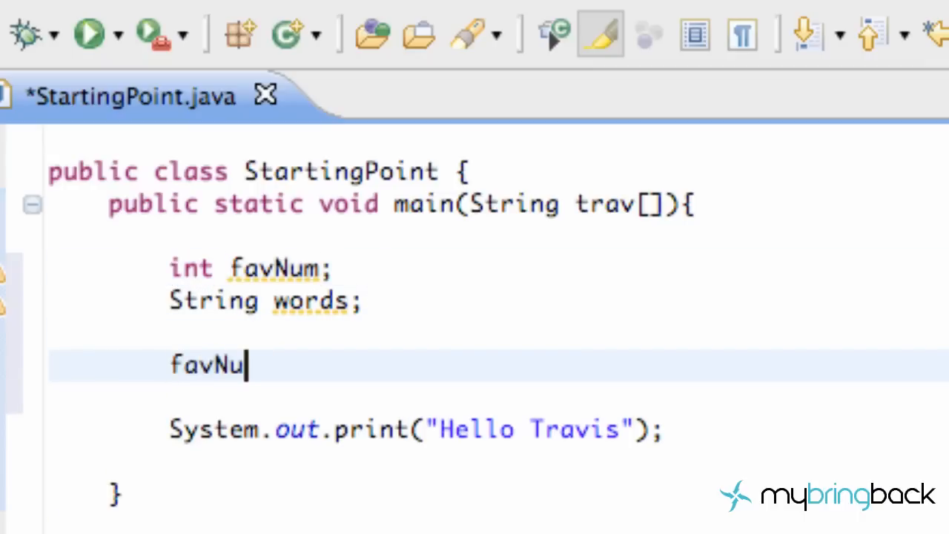
type("m")
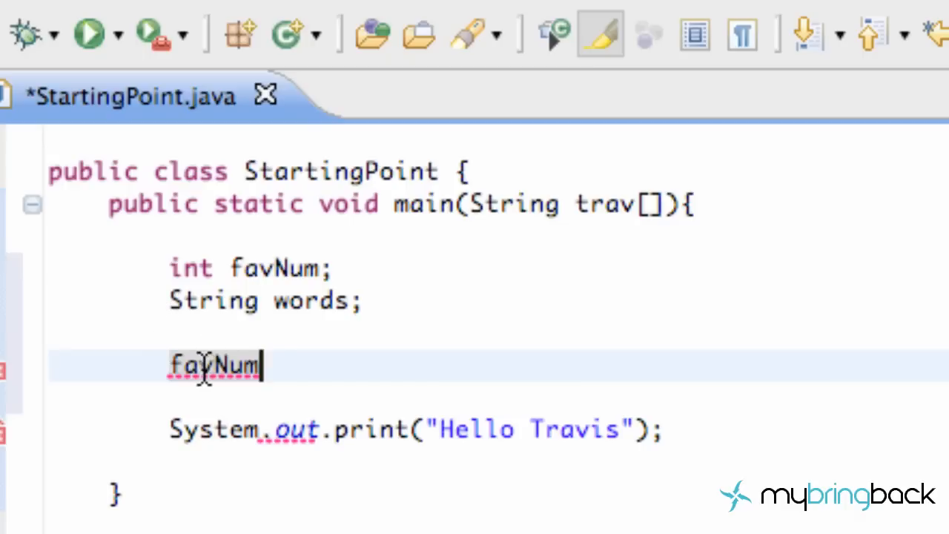
mouse_move(186, 267)
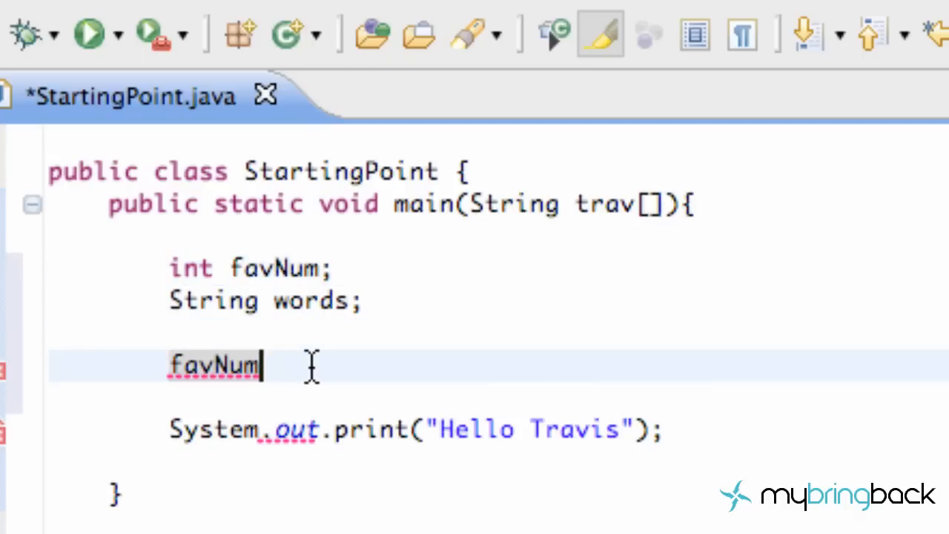
type("=")
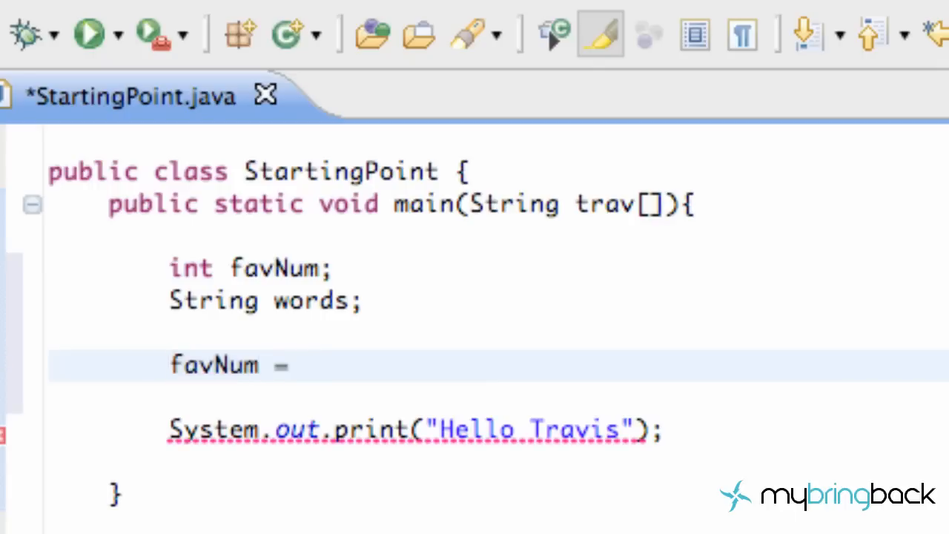
type("7;")
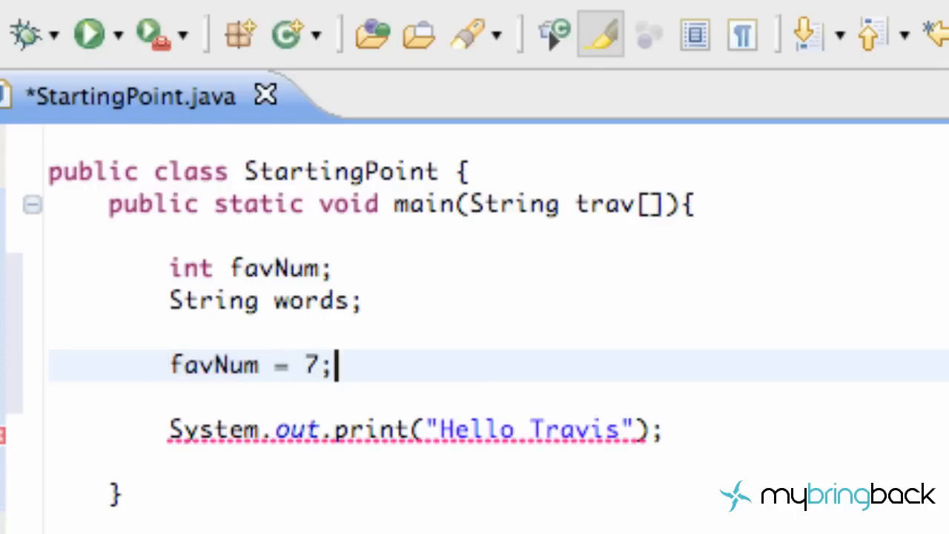
key("Return")
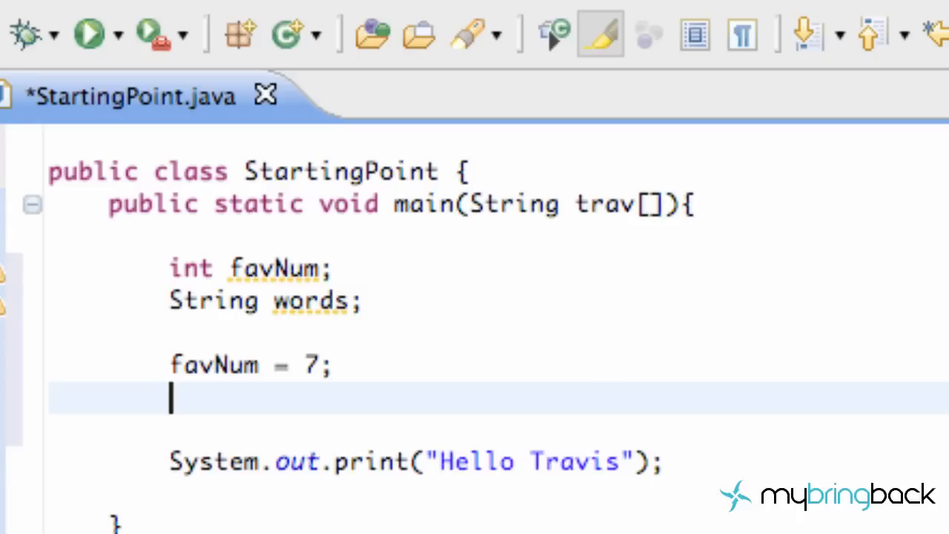
- Begin assigning words a string, typing "What is your favorite number?"
left_click(370, 301)
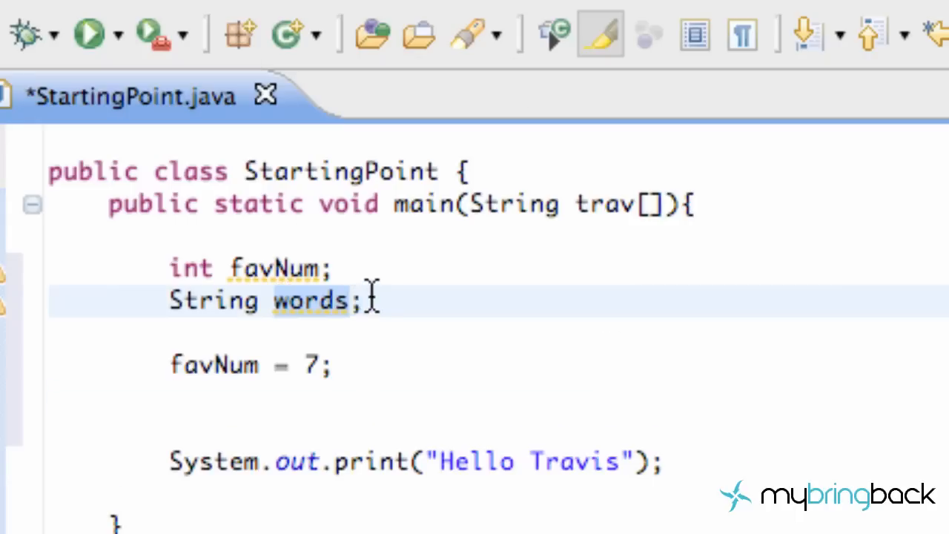
mouse_move(321, 414)
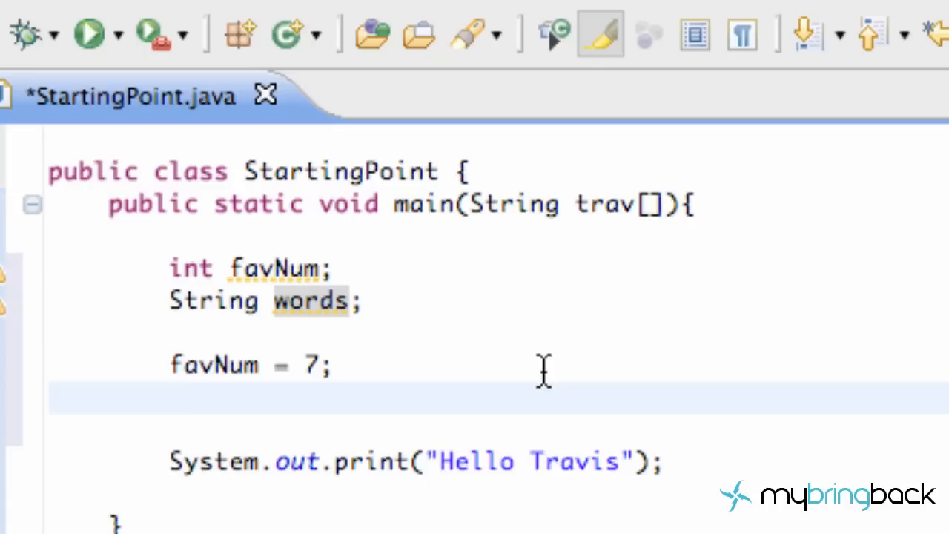
type("words")
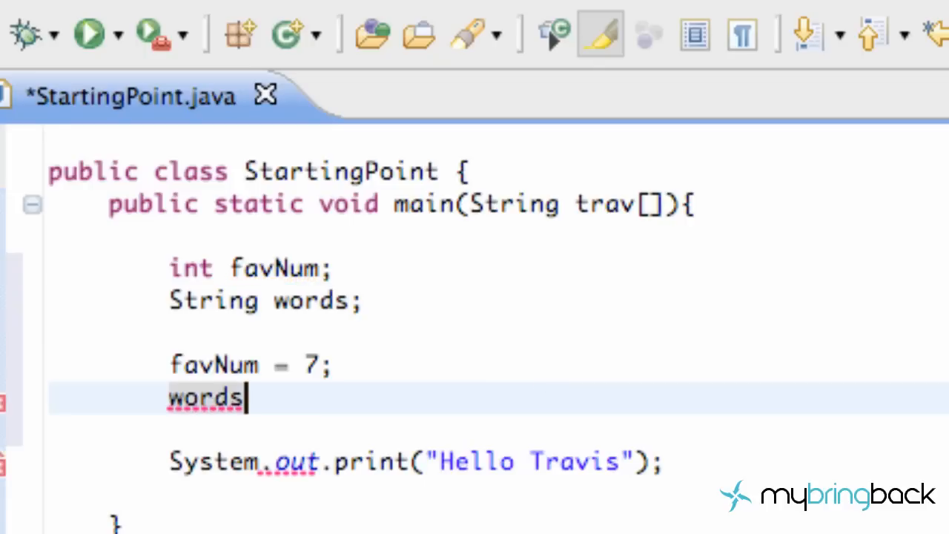
type("=")
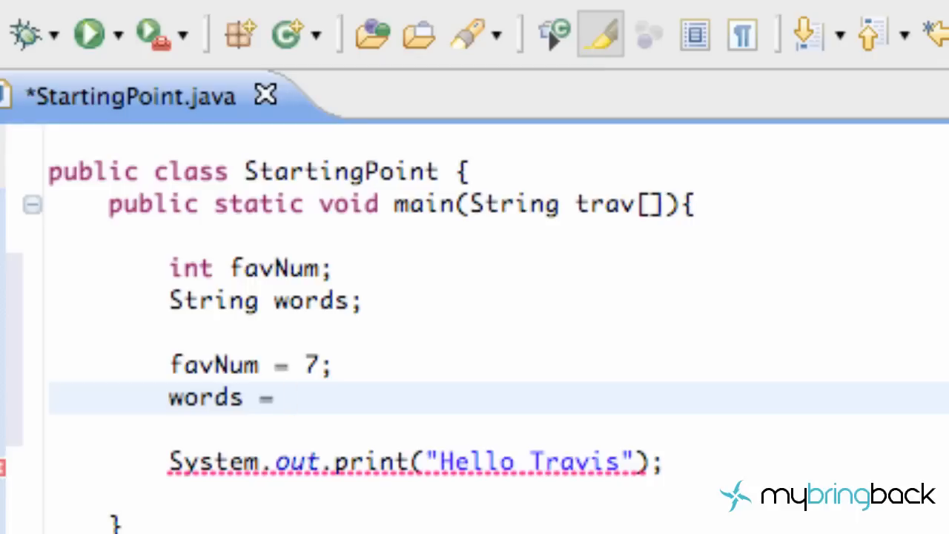
type("\"\"")
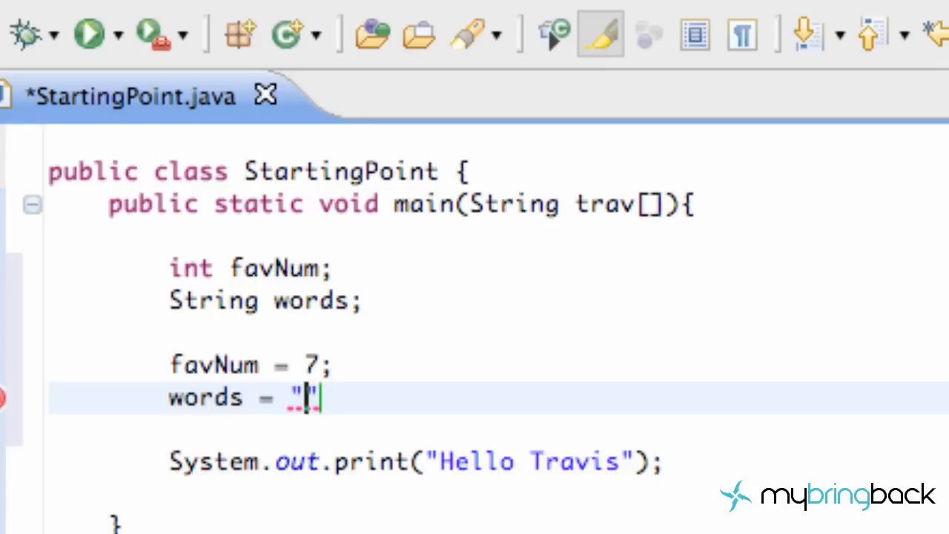
type("What is y")
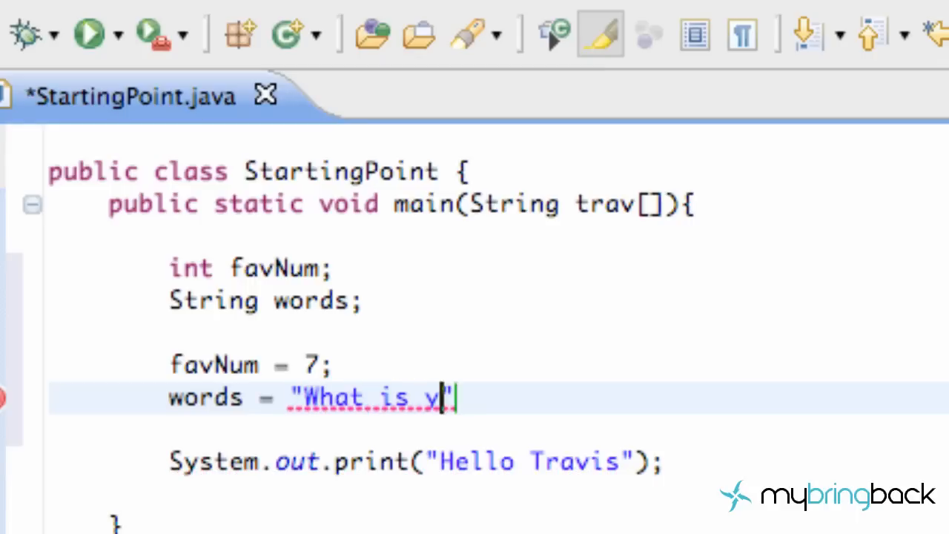
type("our fav")
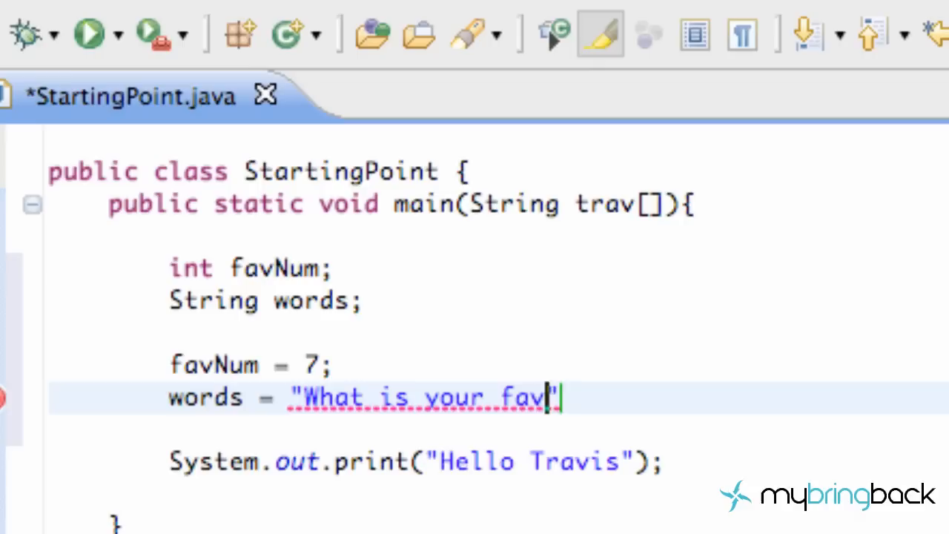
type("or")
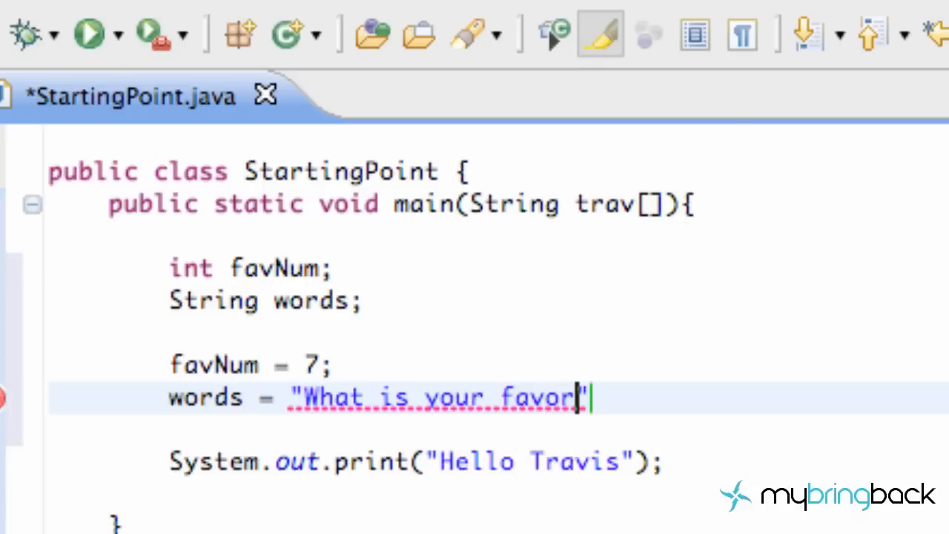
type("ite n")
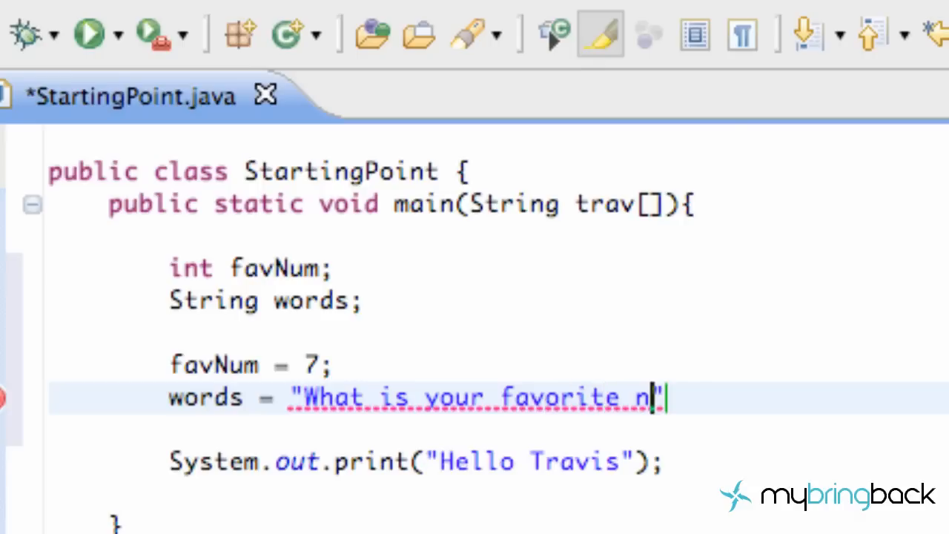
type("umber")
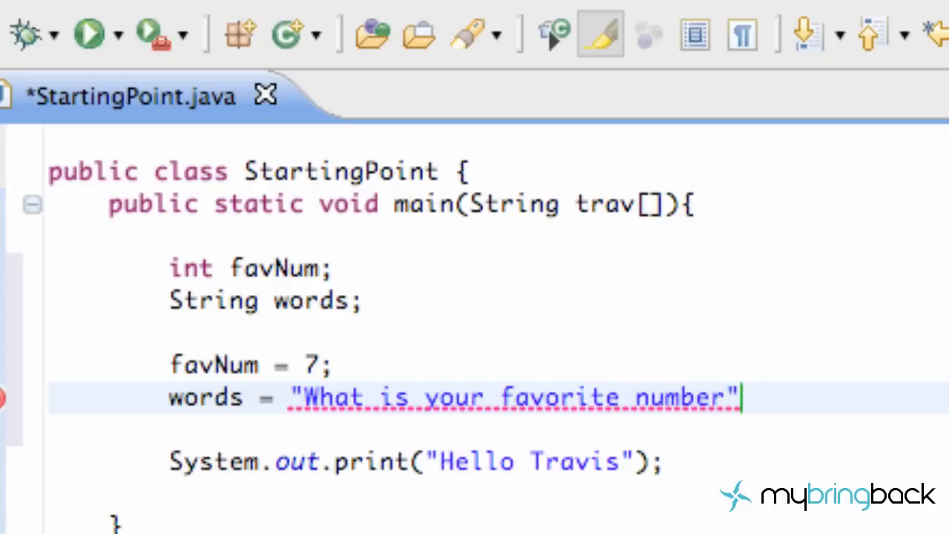
type("?")
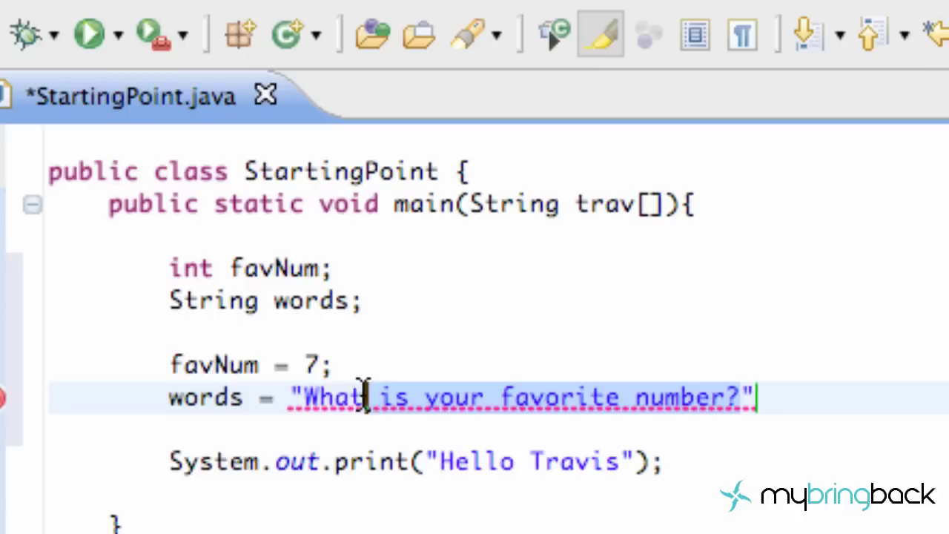
- Change the string to "My favorite number is " and end the statement with a semicolon
type("My f\"")
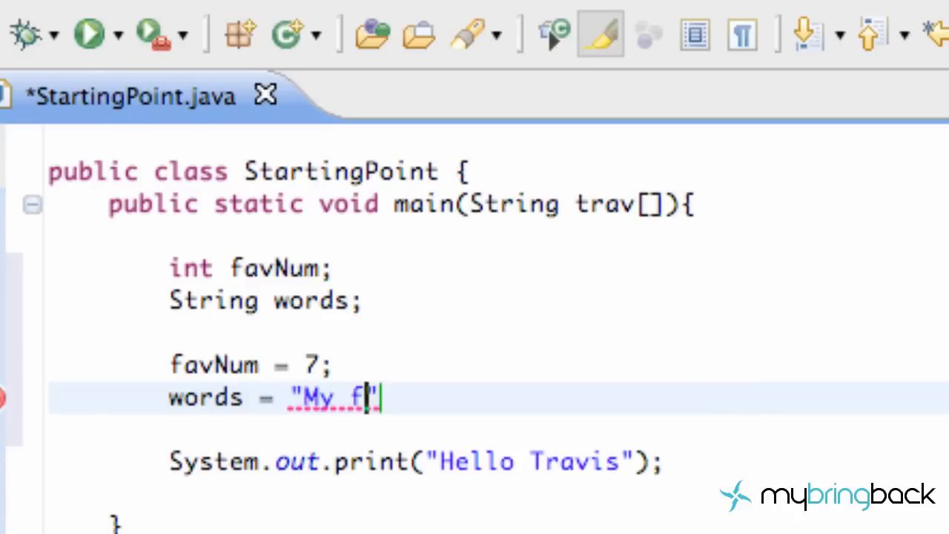
type("avorite n")
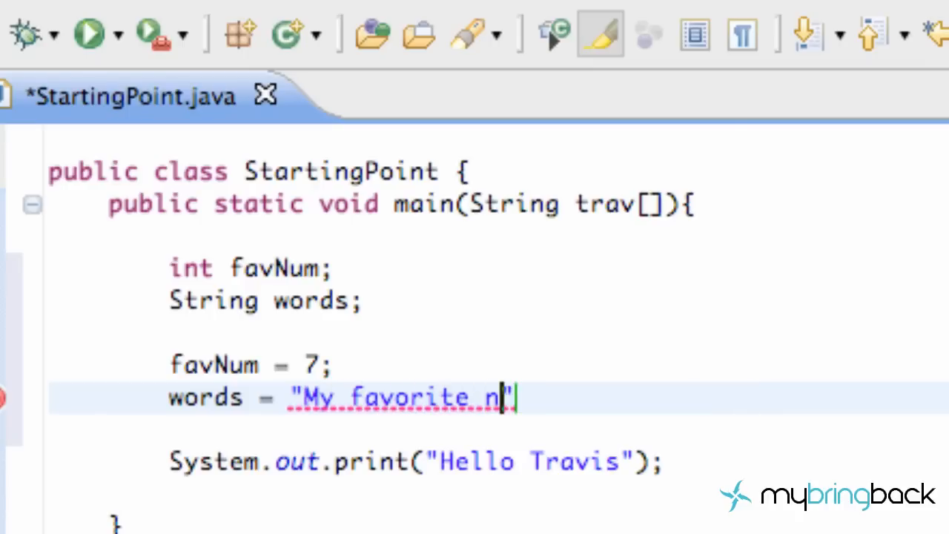
type("umber is")
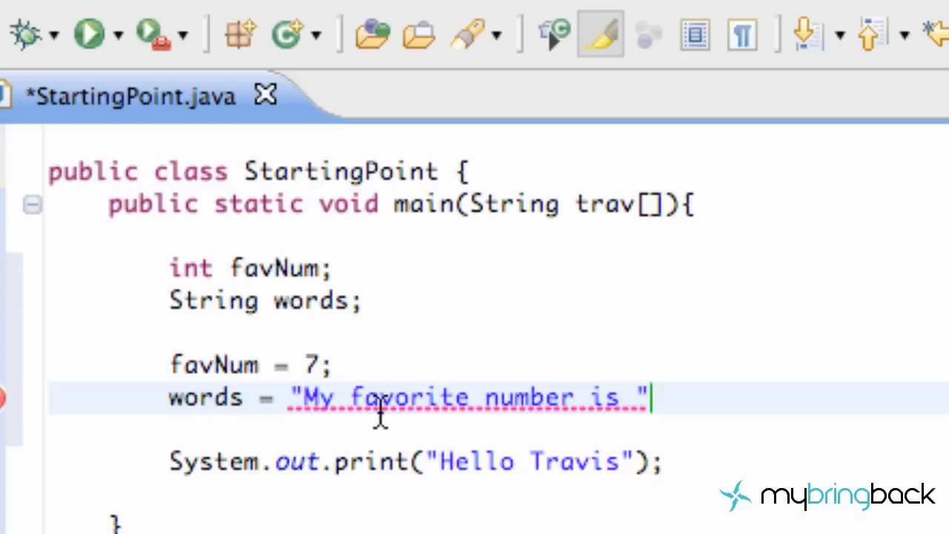
mouse_move(741, 396)
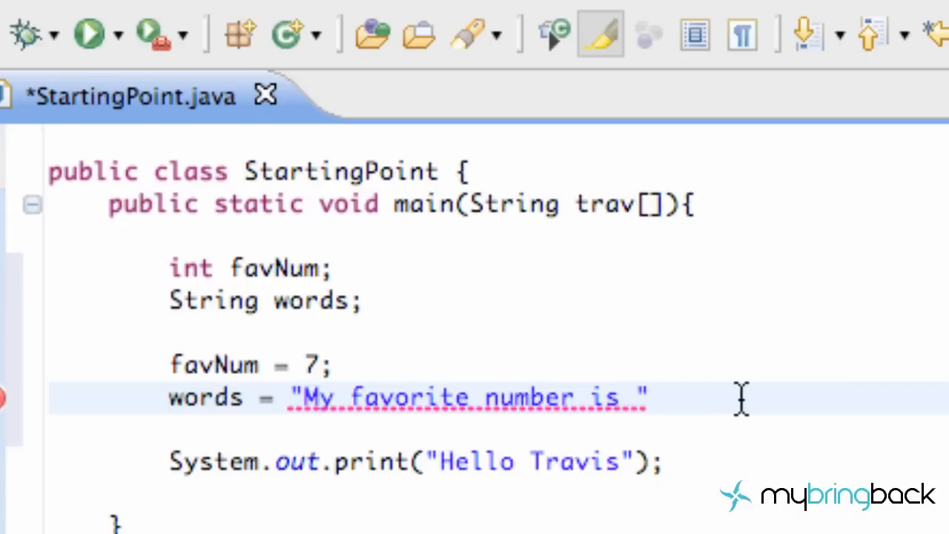
type(";")
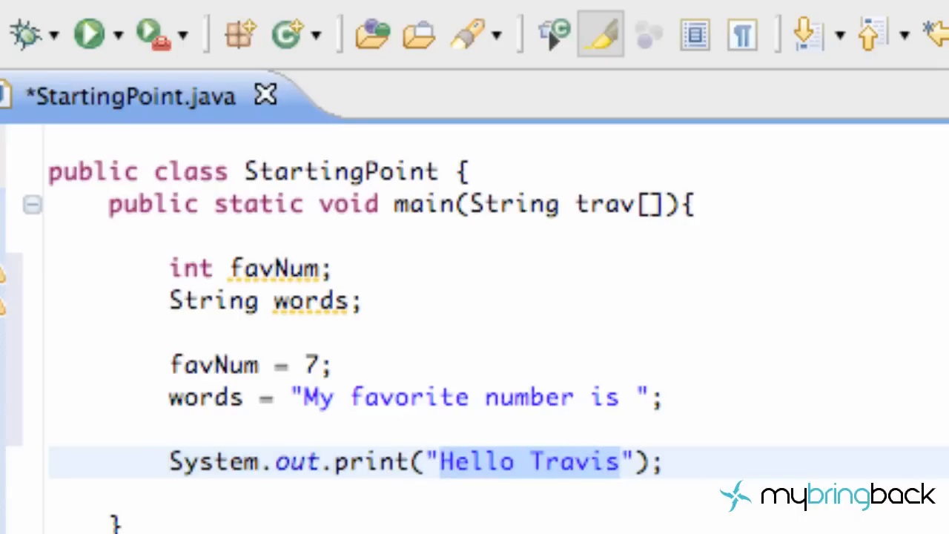
- Replace the "Hello Travis" argument with words + favNum in the print call
left_click(619, 461)
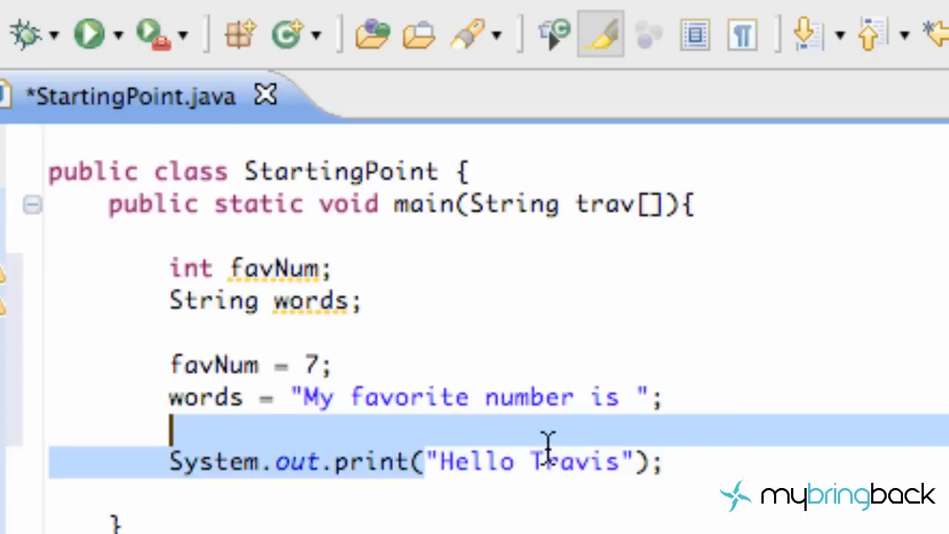
left_click(638, 461)
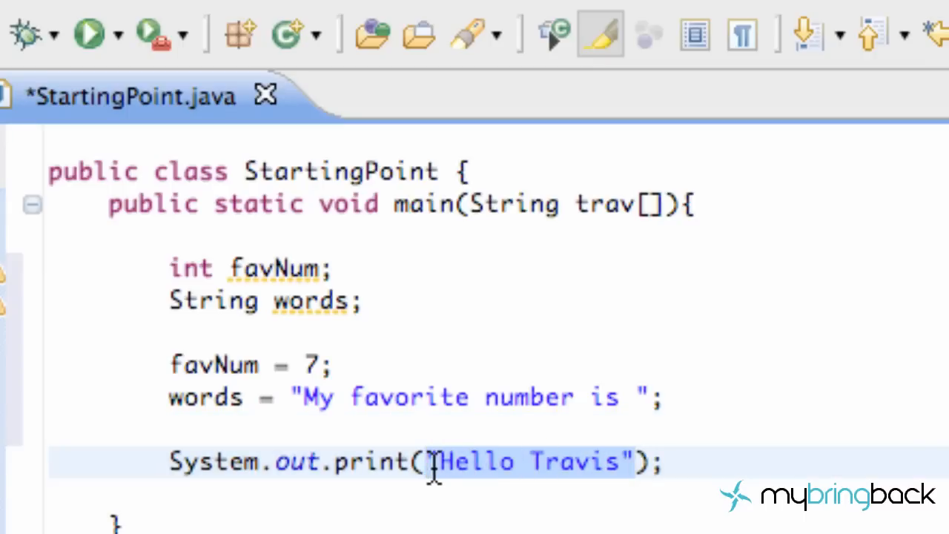
key("Delete")
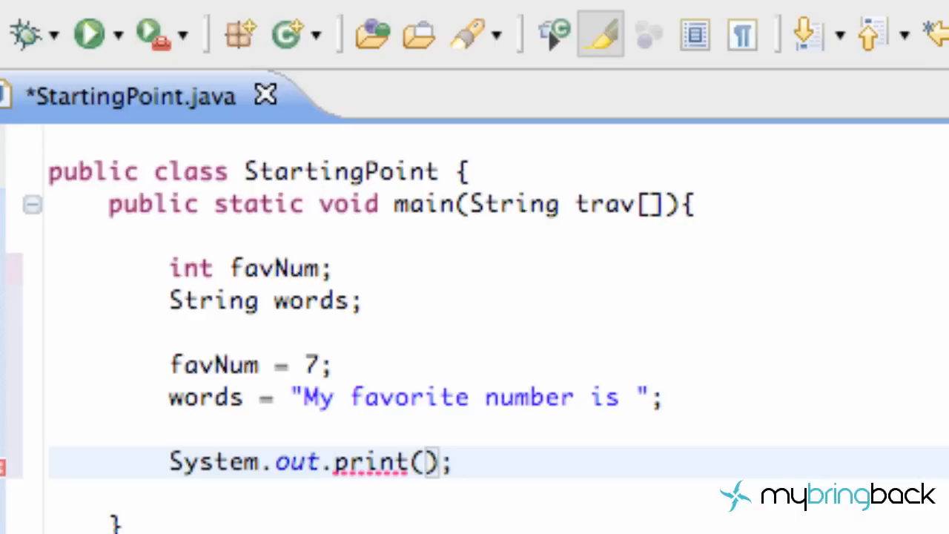
type("words")
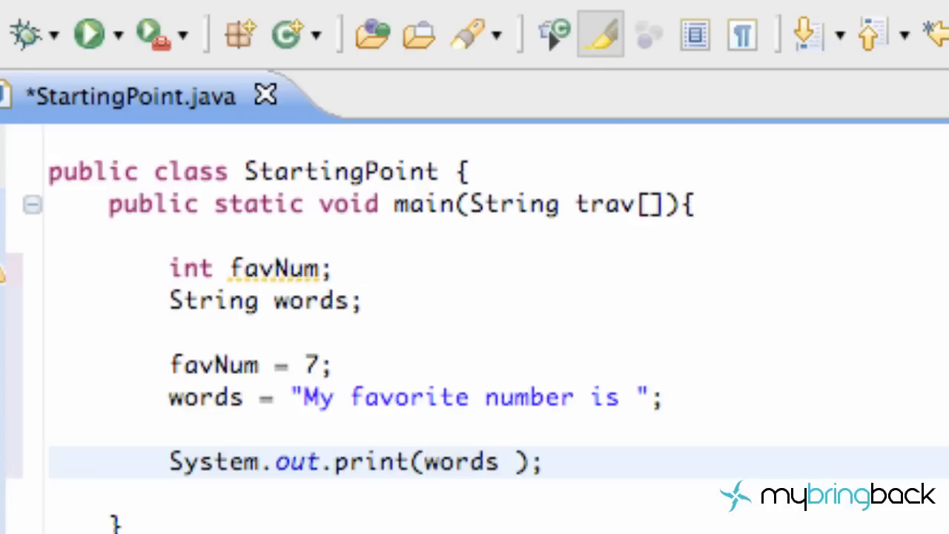
type("+")
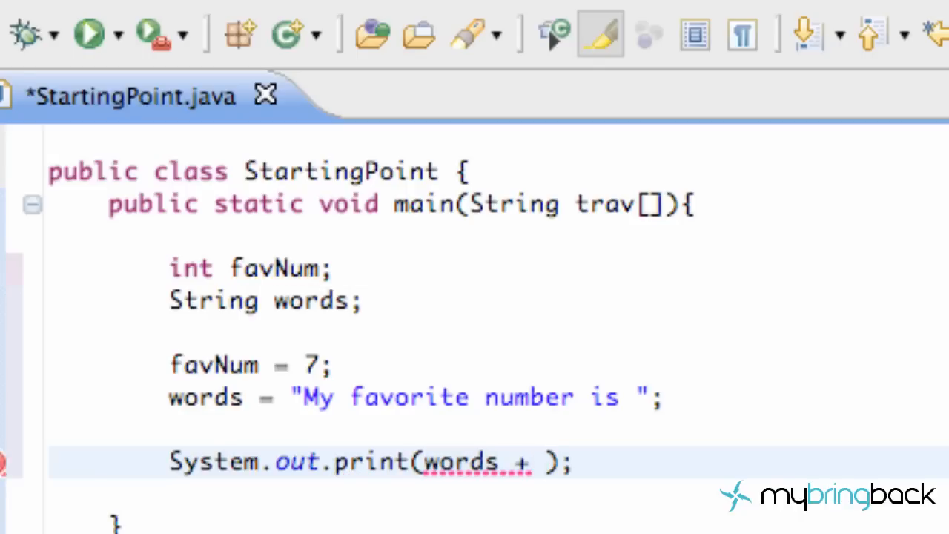
type("favNU")
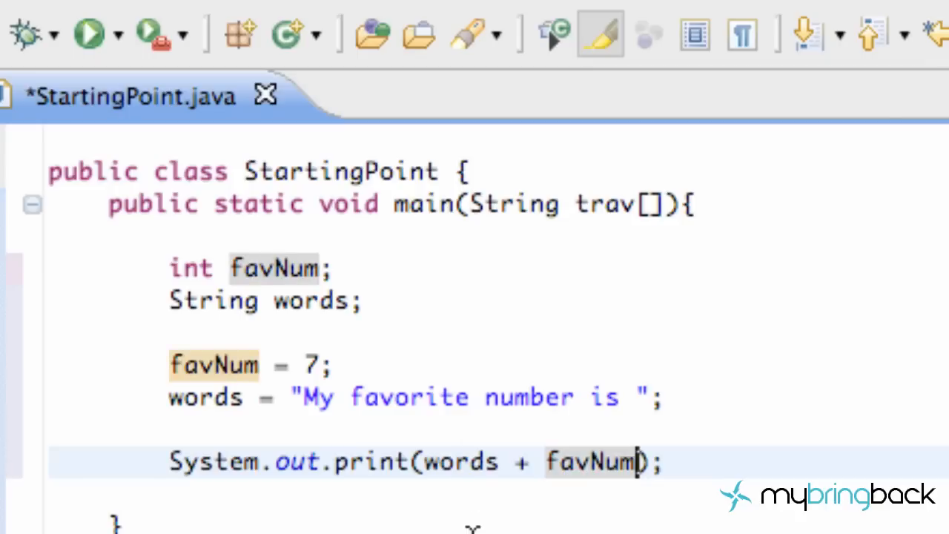
mouse_move(509, 461)
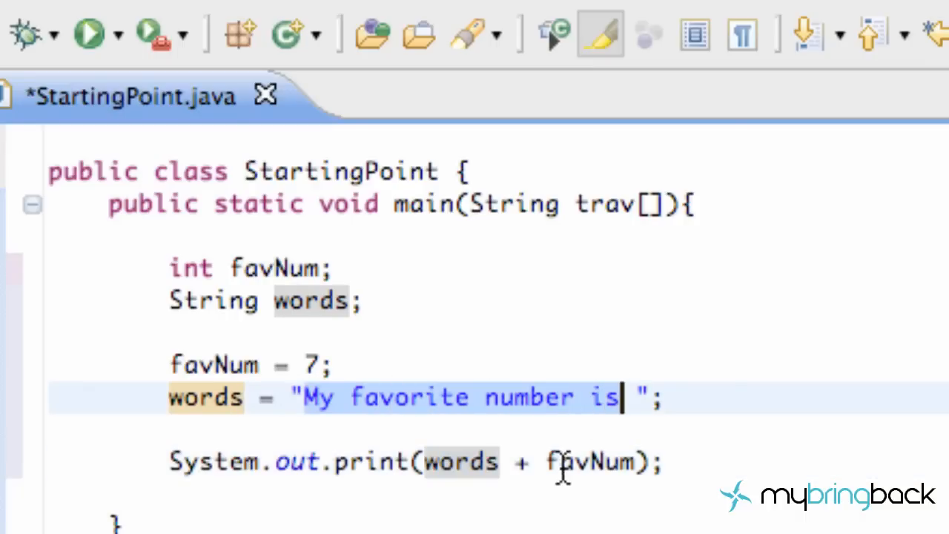
left_click(556, 461)
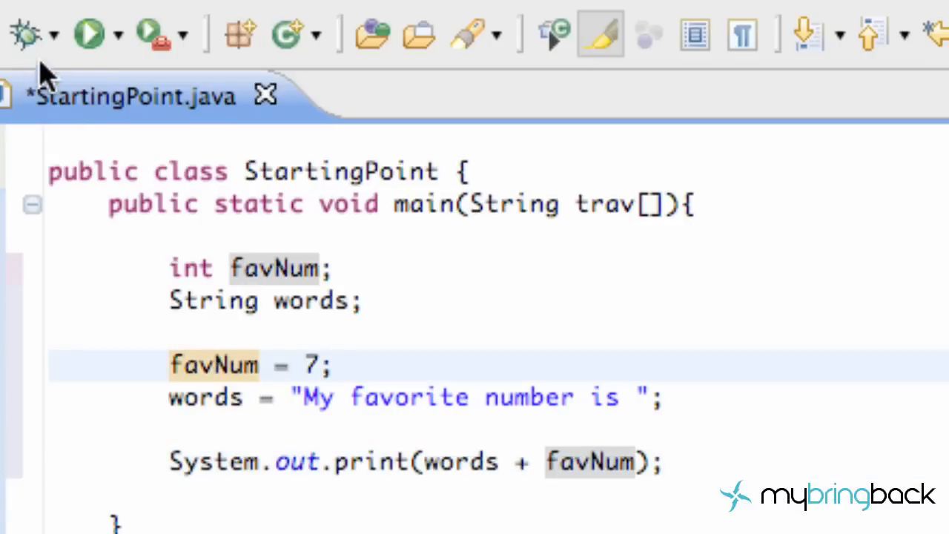
left_click(87, 33)
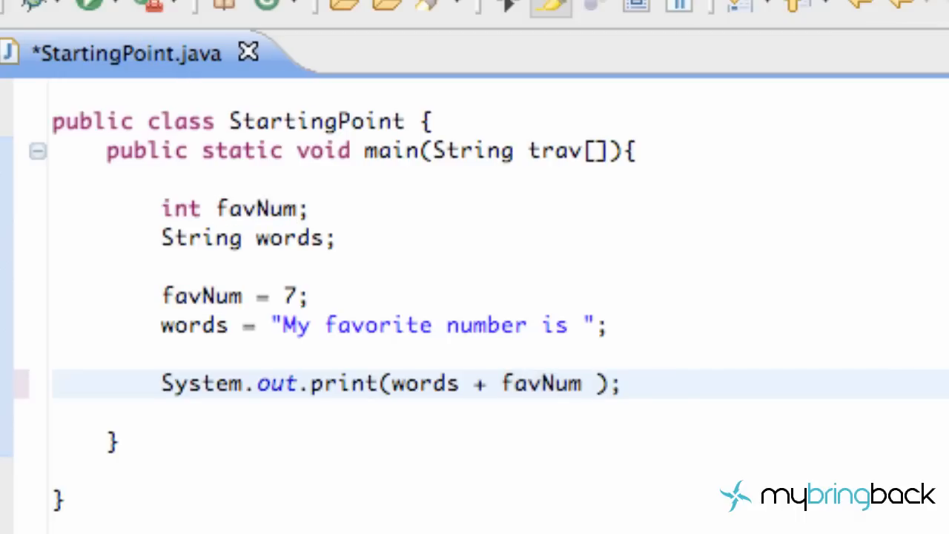
- Append + "." after favNum in the print call and delete a stray p
type("+")
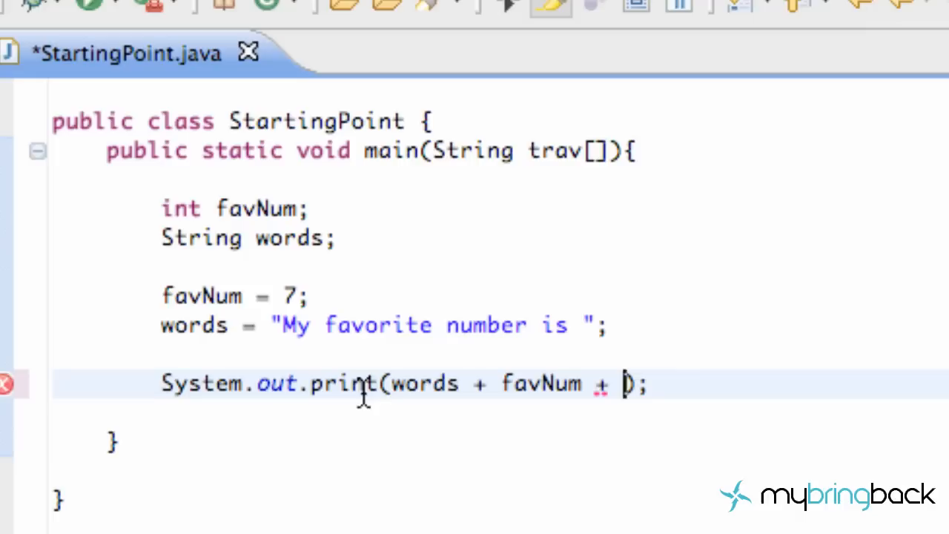
mouse_move(582, 390)
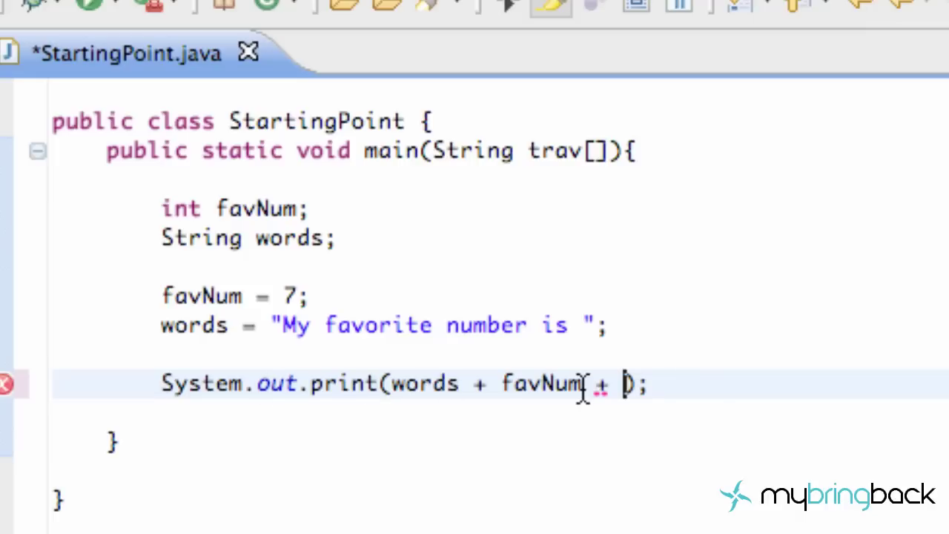
type("\"\"")
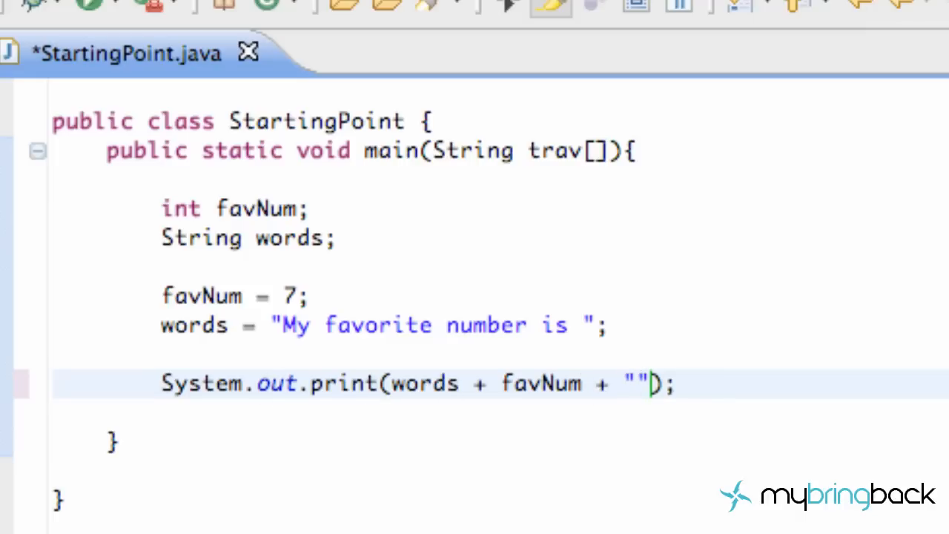
type(".")
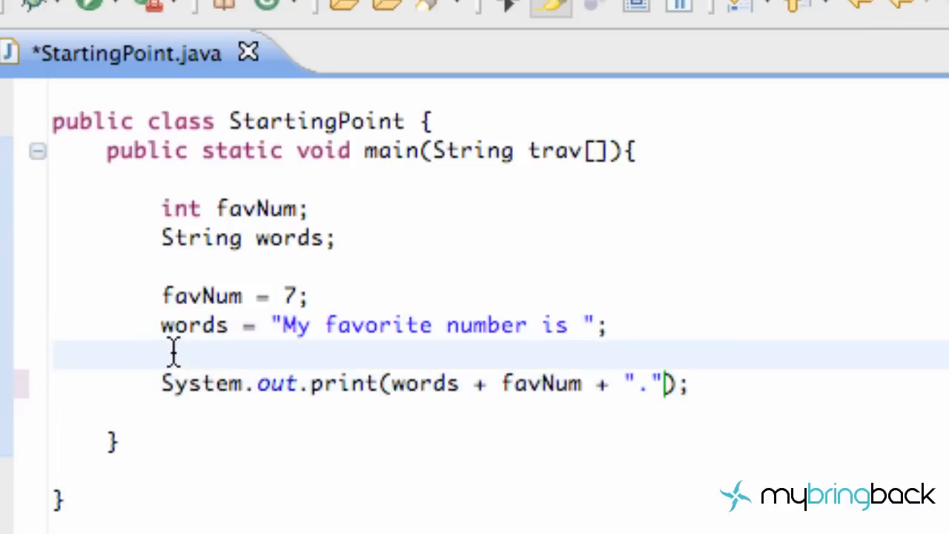
type("p")
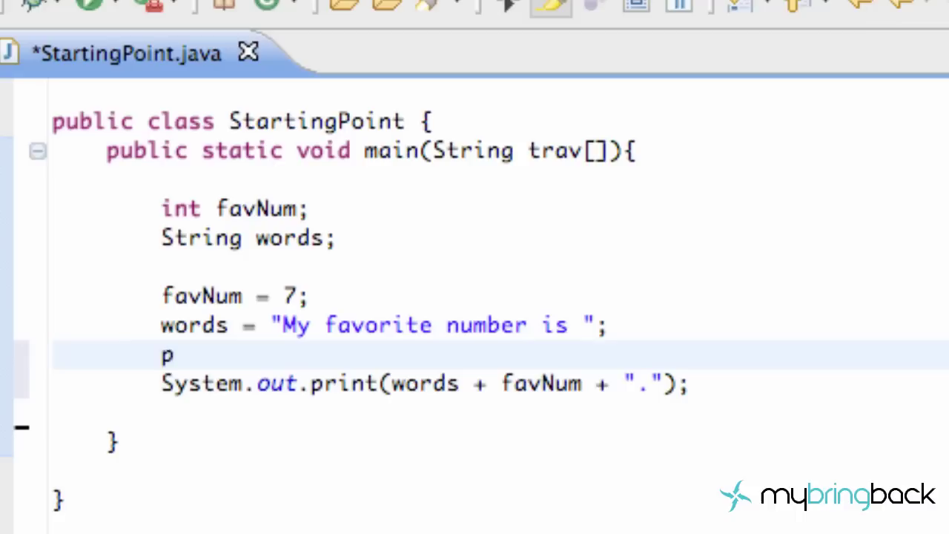
key("Backspace")
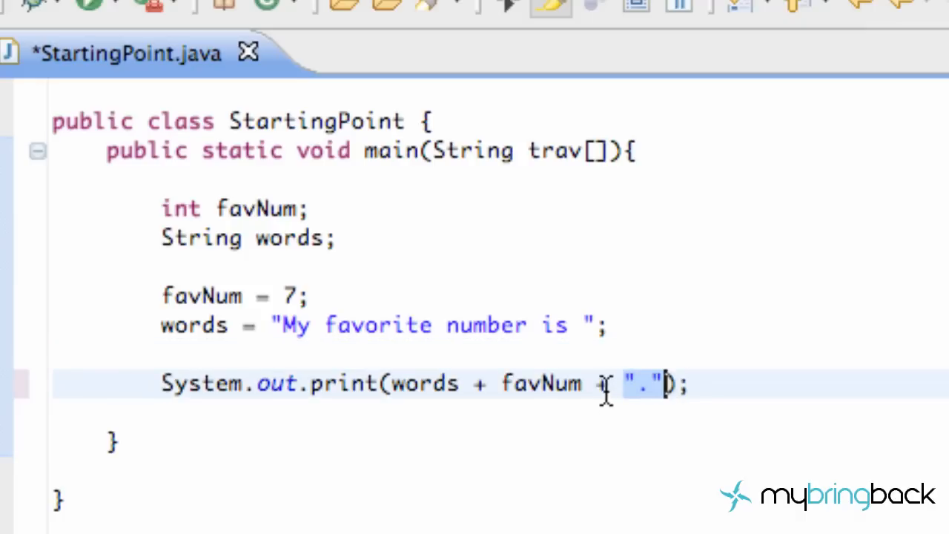
type("+")
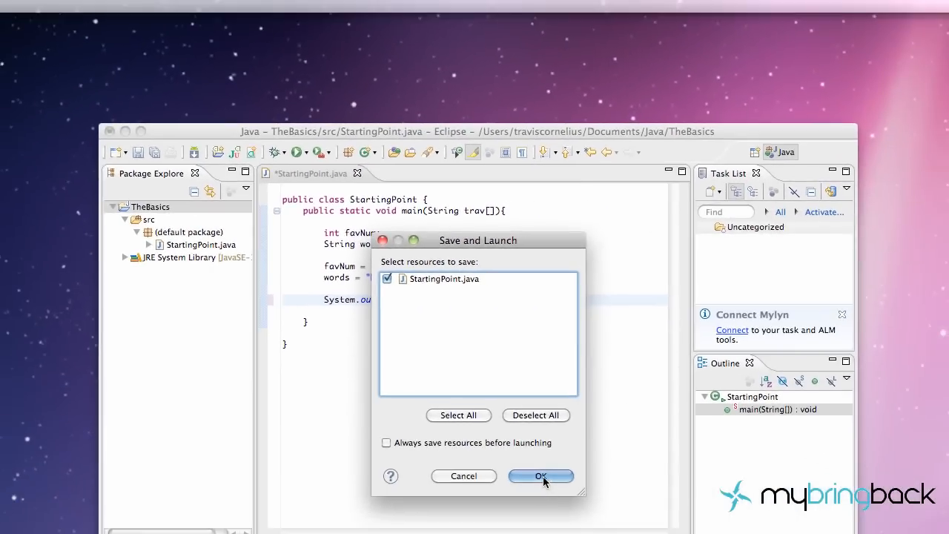
- Confirm the save-and-launch prompt to save and run StartingPoint.java
left_click(540, 476)
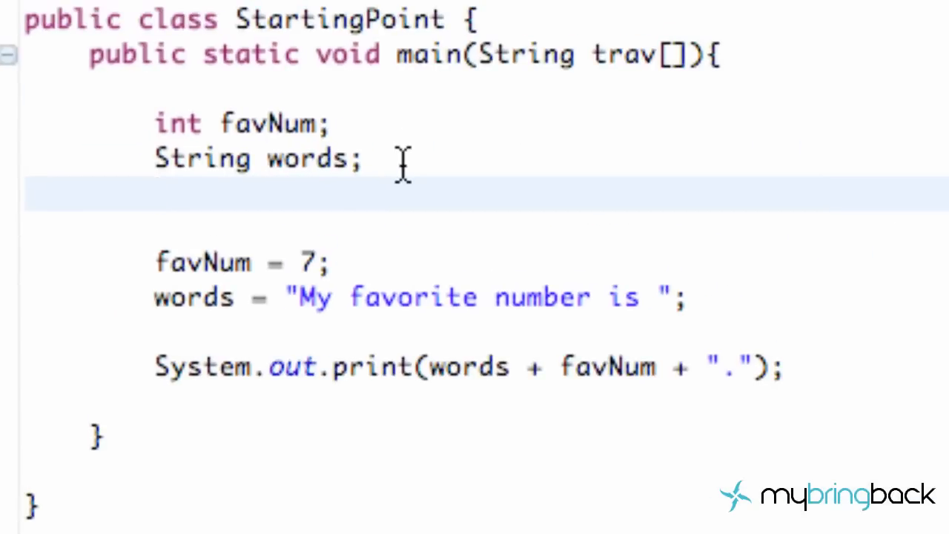
- Declare double specificNum; below the existing declarations
type("doub")
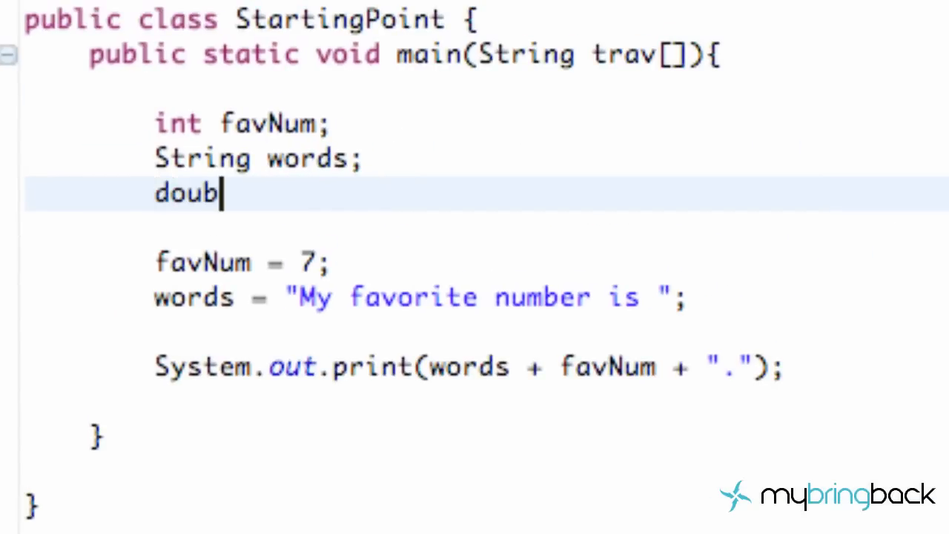
type("le")
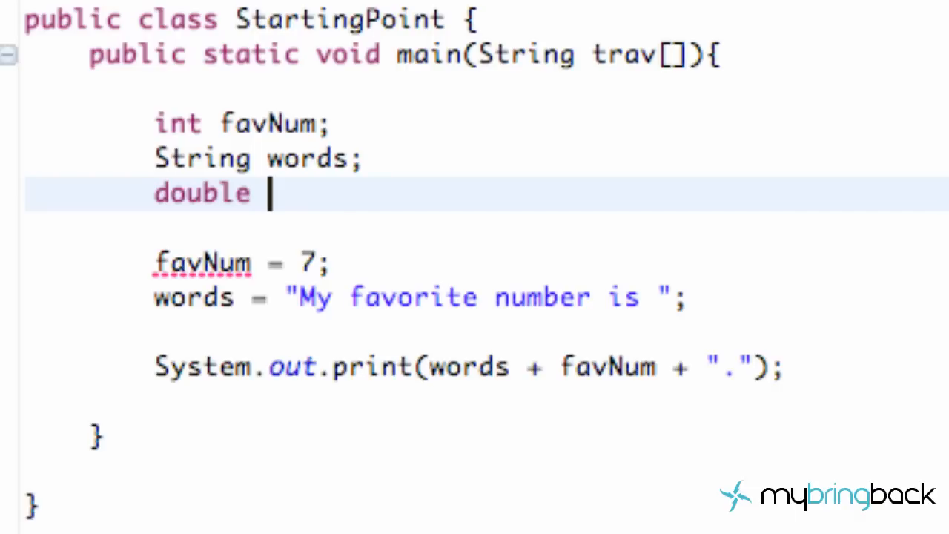
type("s")
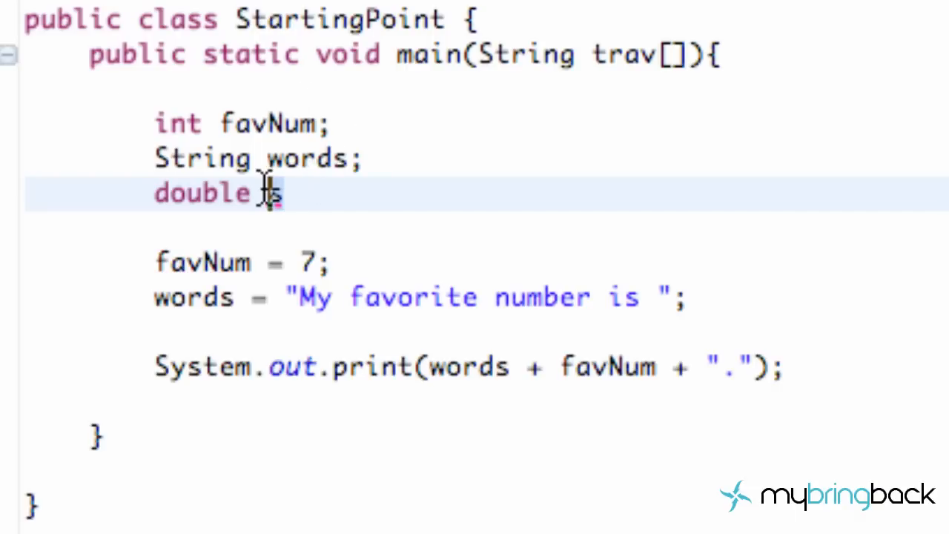
type("specific")
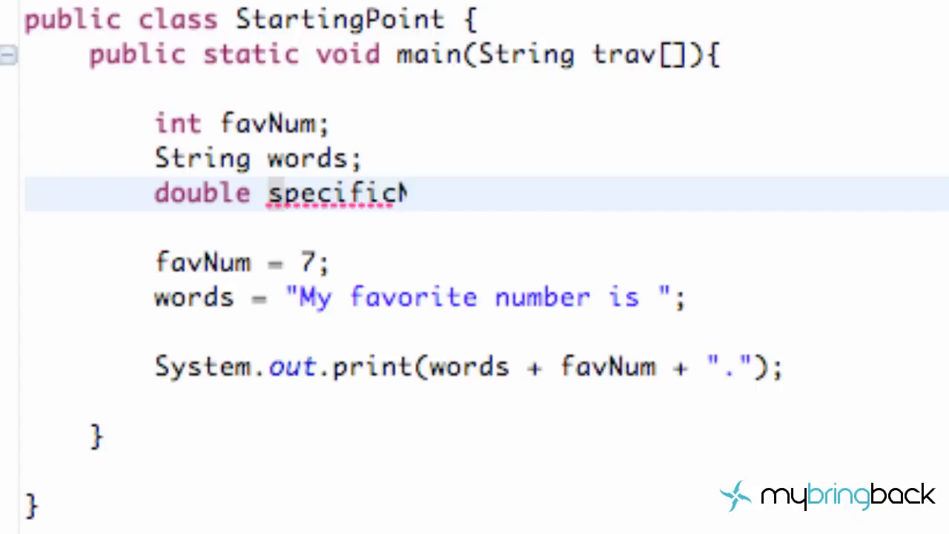
type("Num;")
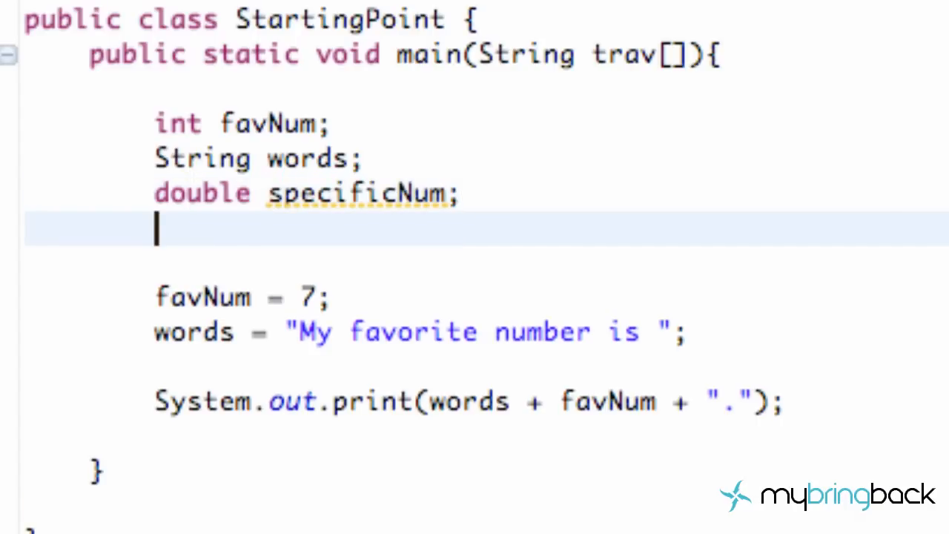
mouse_move(267, 278)
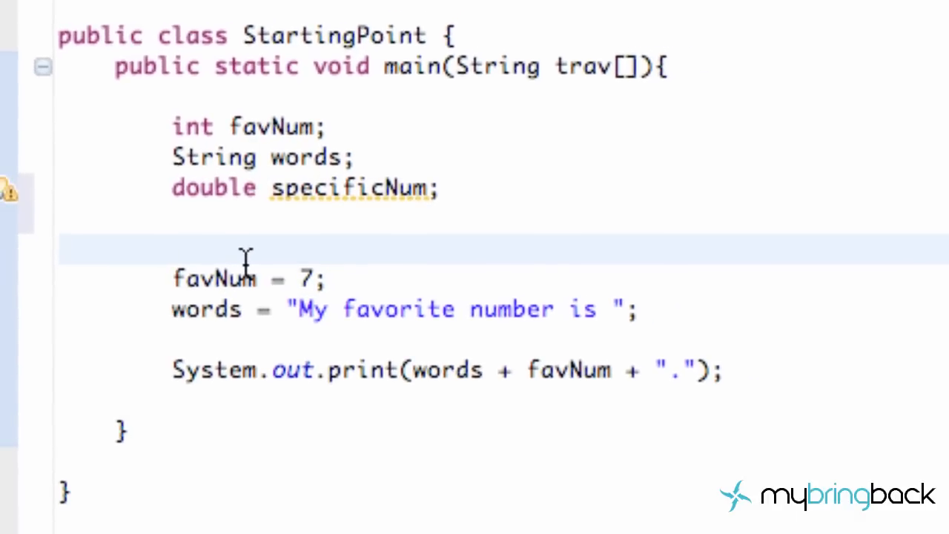
- Assign specificNum = 2.3456; above the favNum assignment
type("sp")
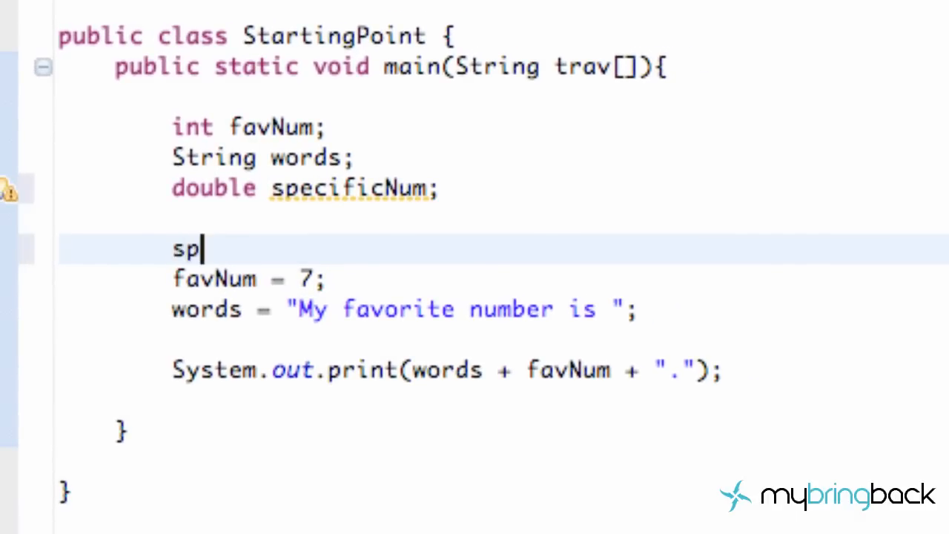
type("ecificNum =")
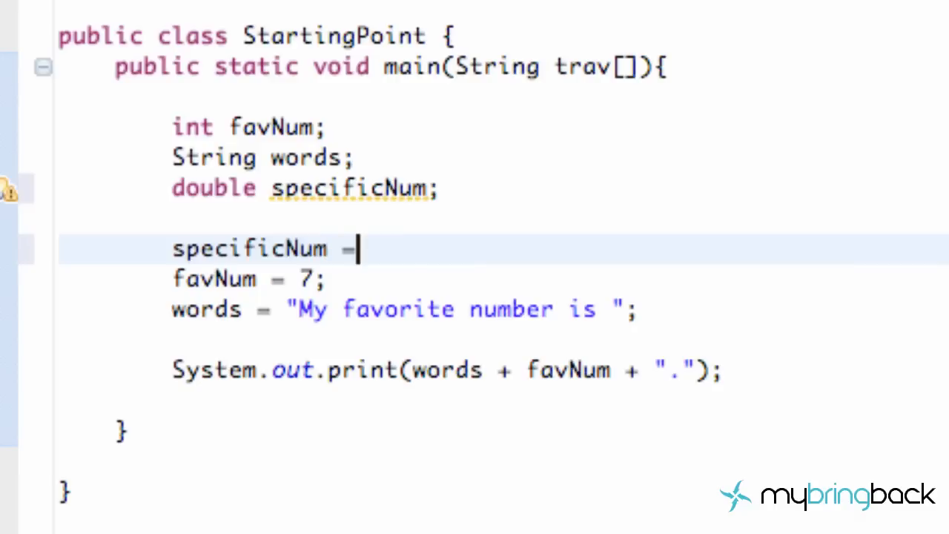
type("2.")
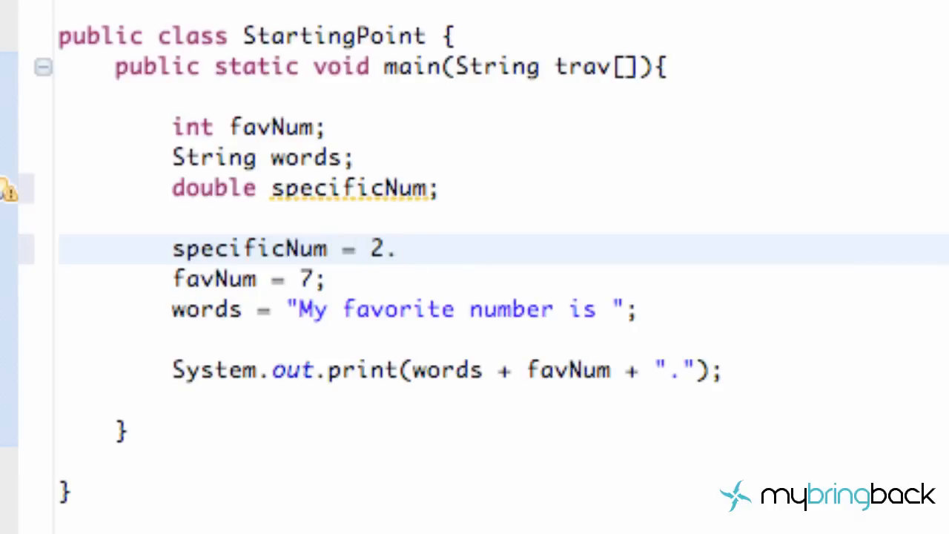
type("3456;")
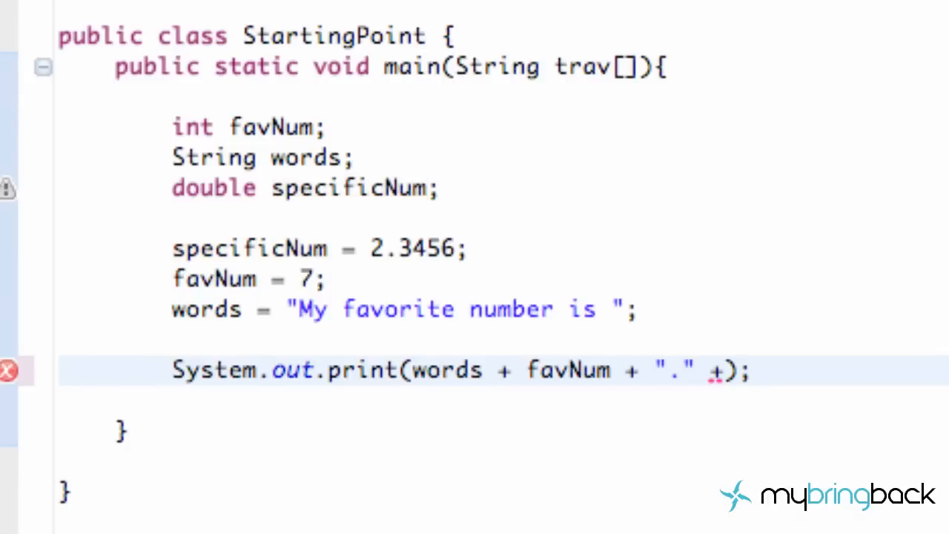
- Append specificNum after the "." string using autocomplete
type("spec")
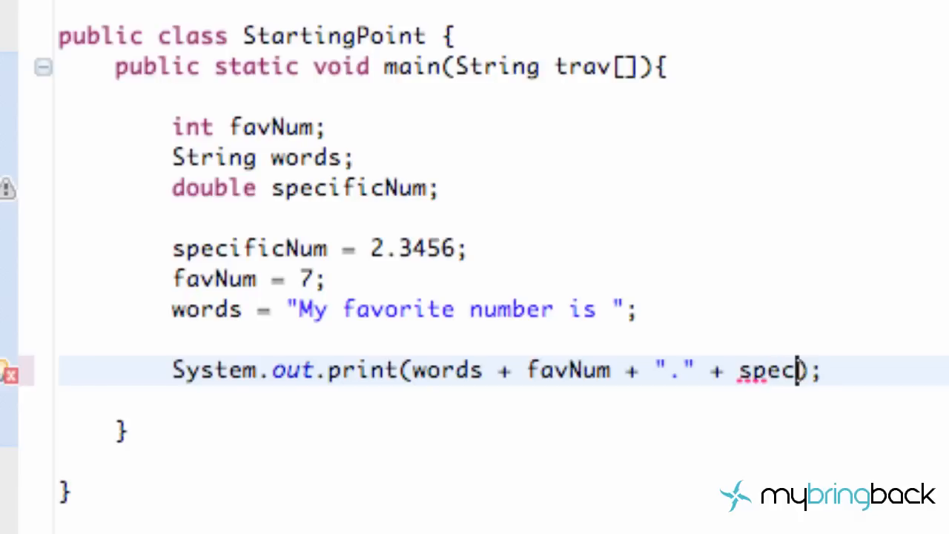
type("ificNum")
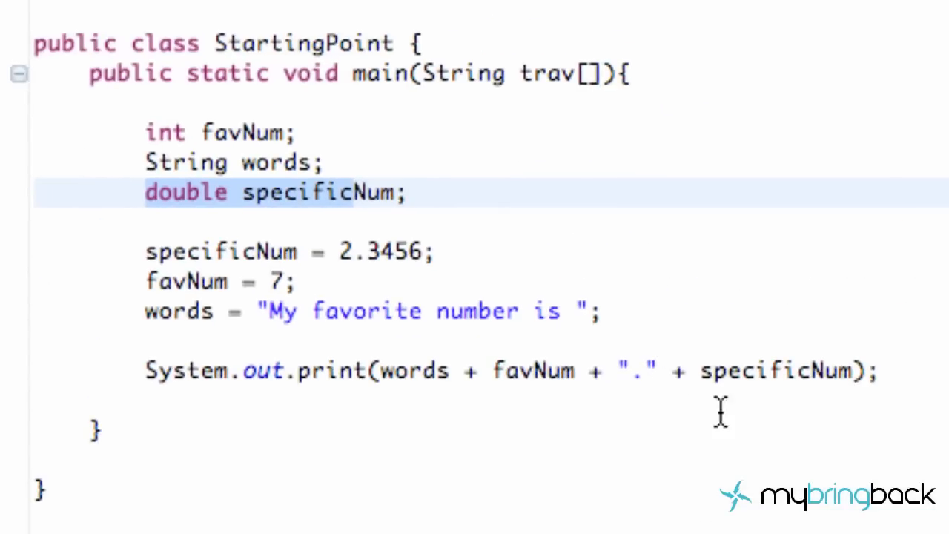
mouse_move(445, 274)
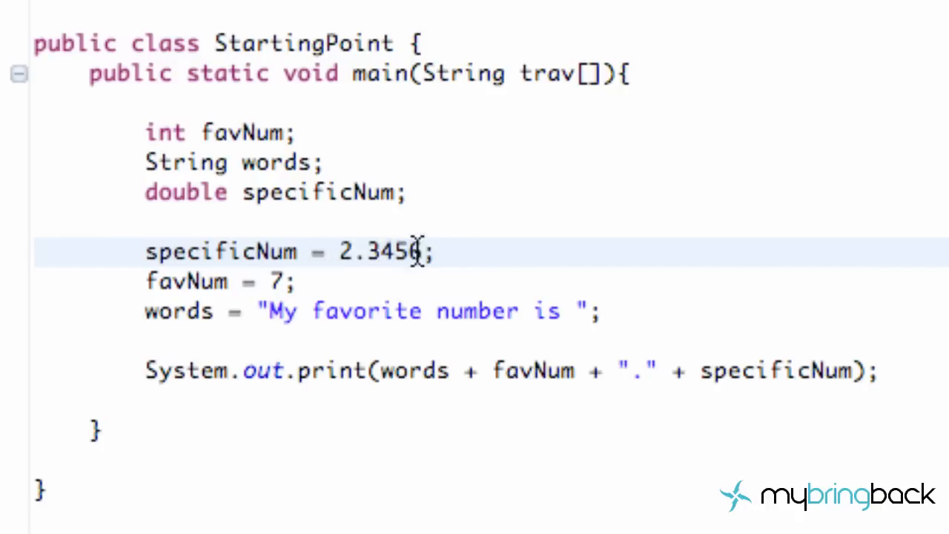
mouse_move(371, 250)
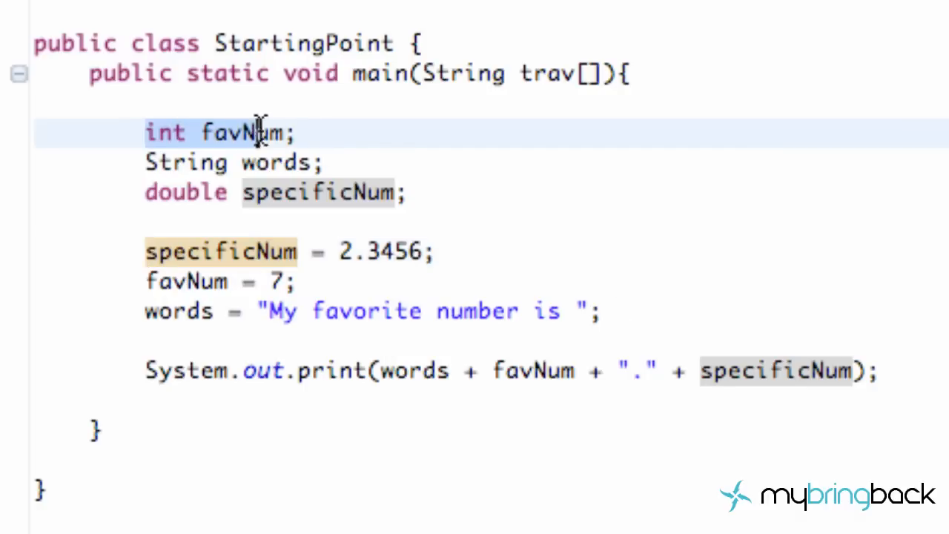
left_click(189, 251)
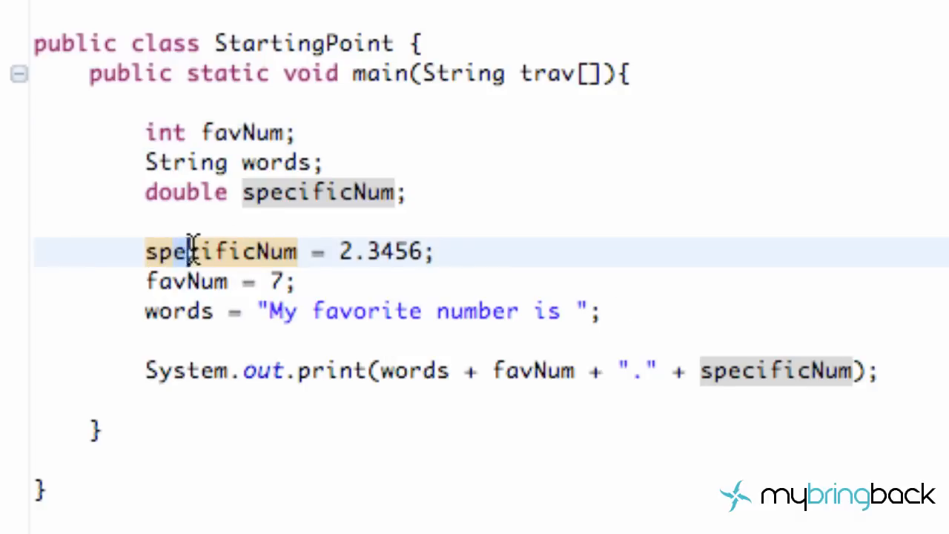